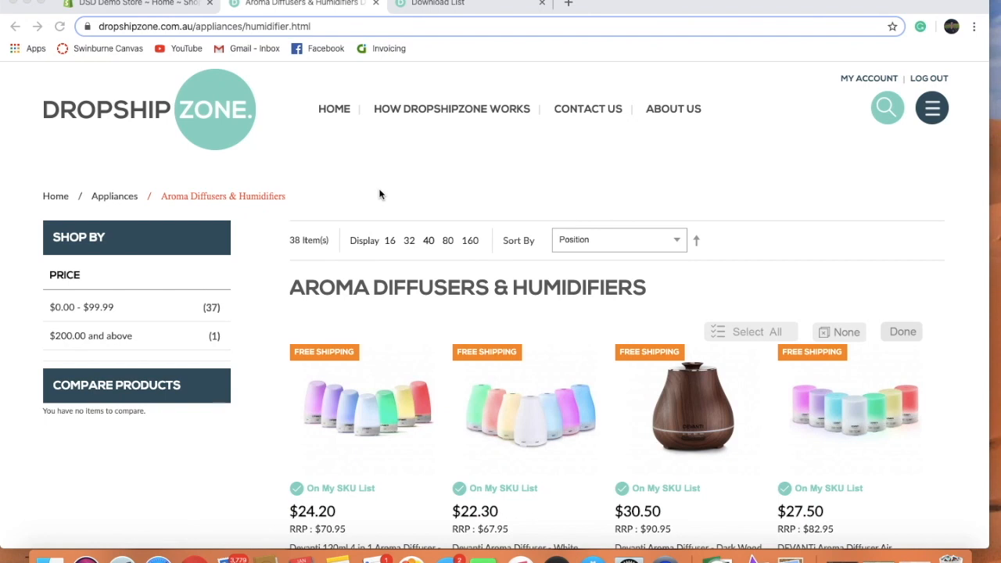
{"action": "mouse_move", "coordinate": [209, 124]}
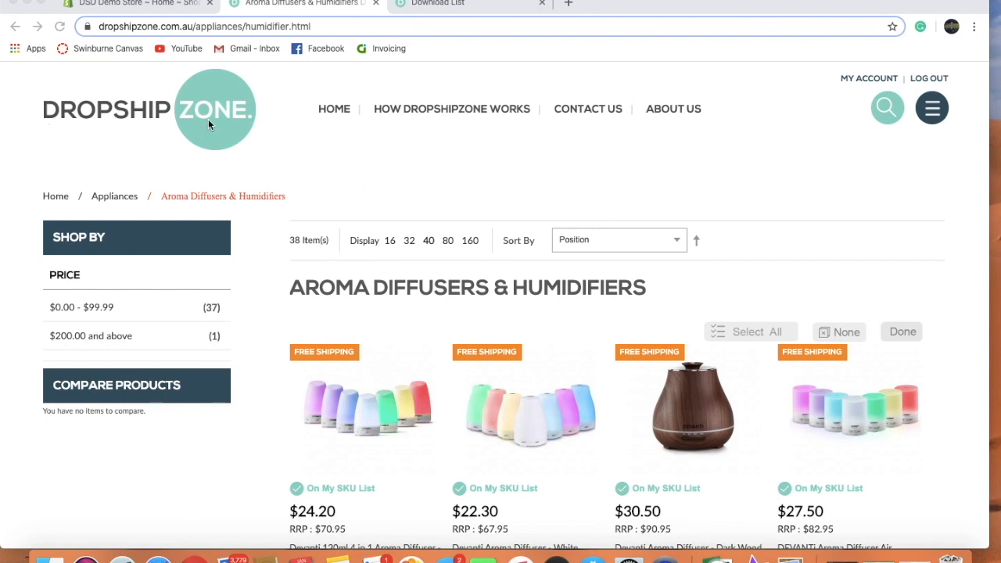
{"action": "mouse_move", "coordinate": [292, 290]}
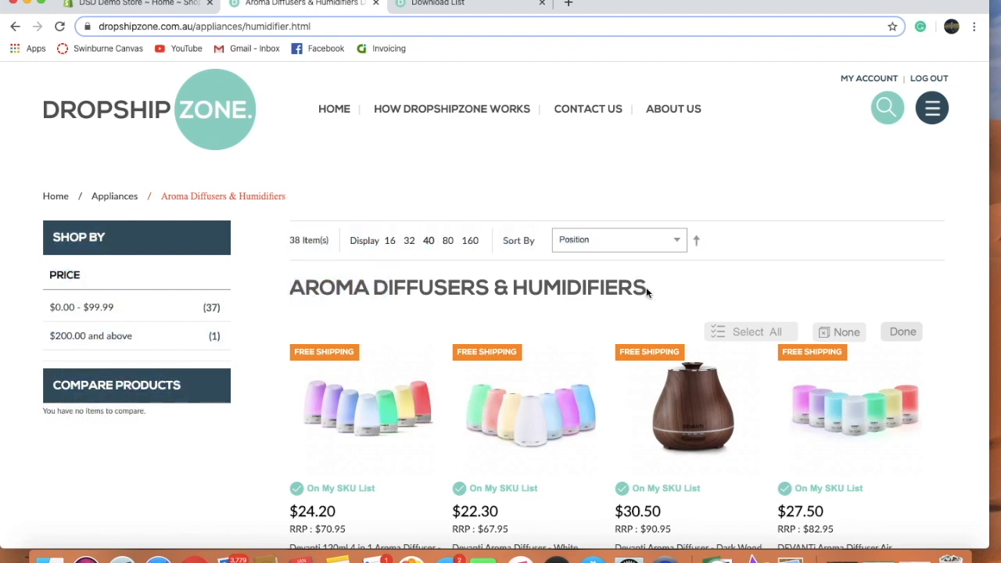
Step: Go to the My SKU download list in Dropshipzone's Download Centre
{"action": "triple_click", "coordinate": [468, 287]}
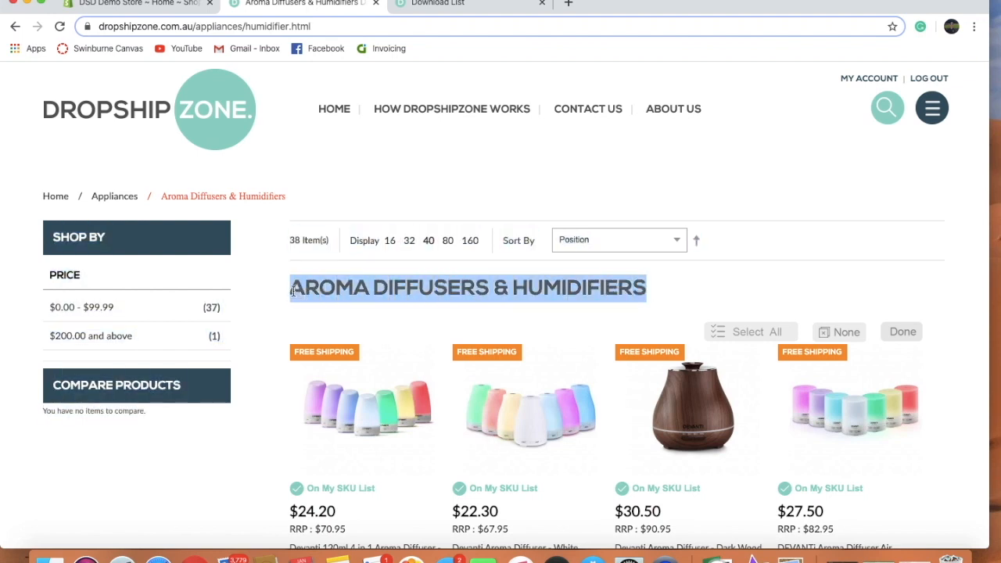
{"action": "scroll", "scroll_direction": "down", "scroll_amount": 3}
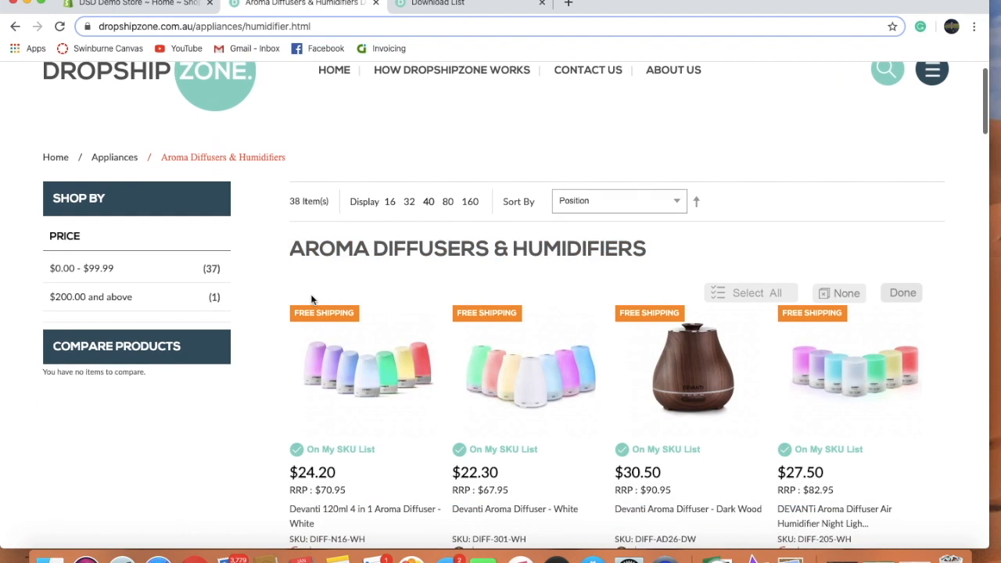
{"action": "scroll", "scroll_direction": "down", "scroll_amount": 3}
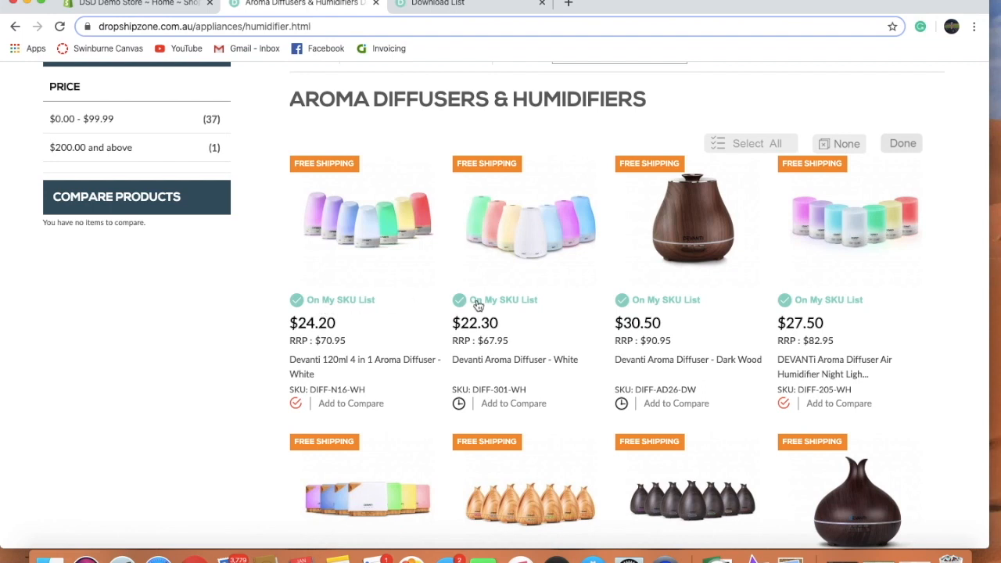
{"action": "mouse_move", "coordinate": [757, 306]}
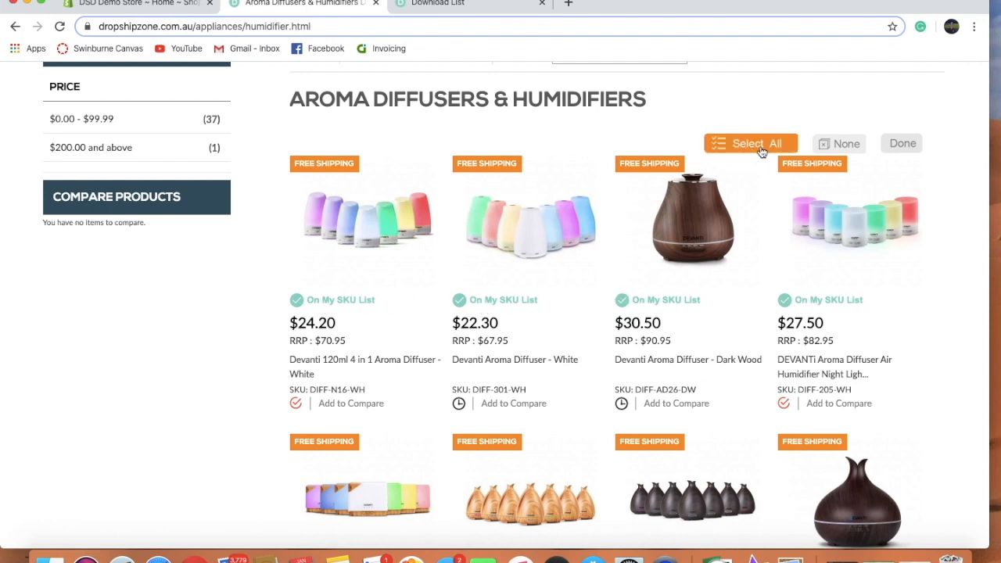
{"action": "left_click", "coordinate": [839, 143]}
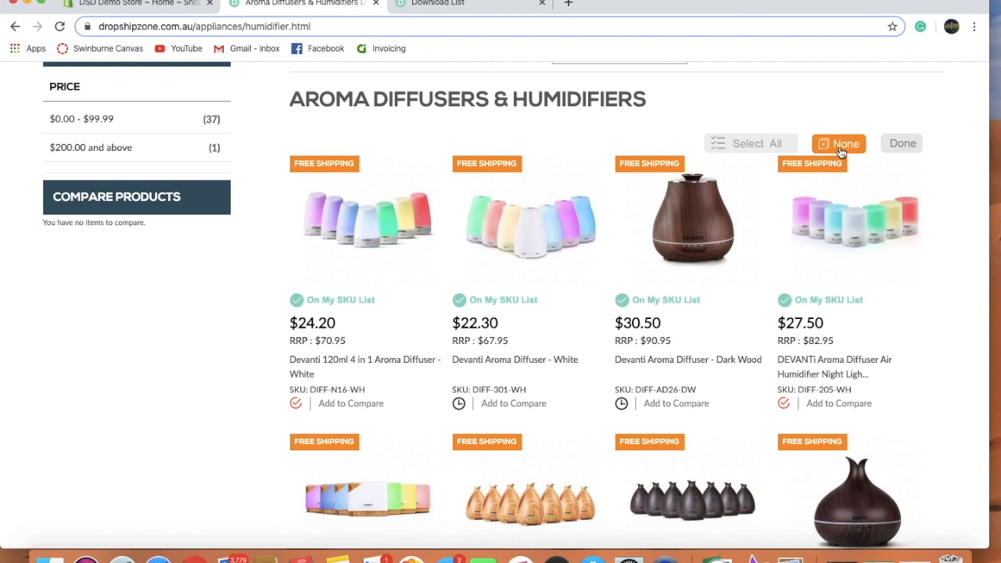
{"action": "scroll", "scroll_direction": "down", "scroll_amount": 3}
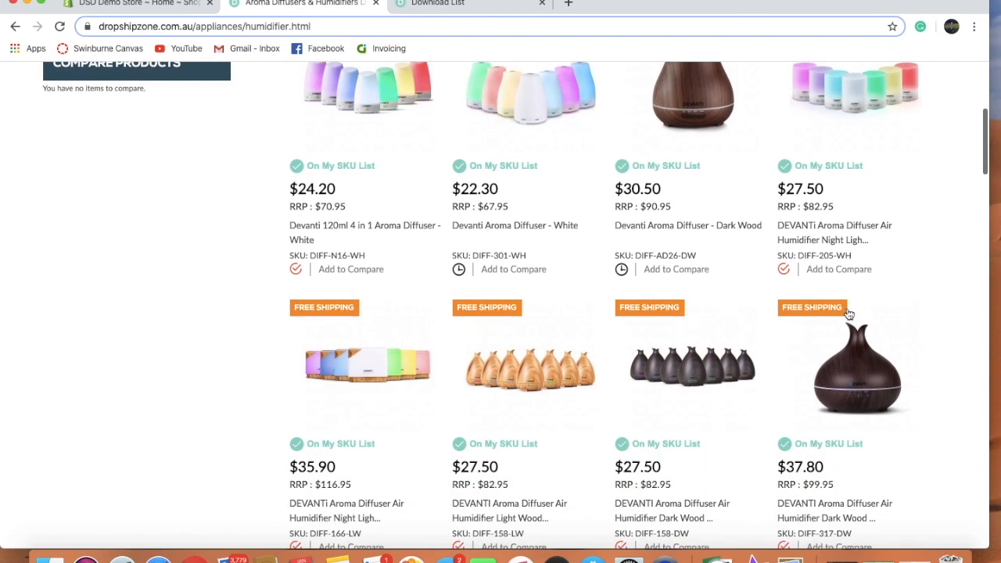
{"action": "scroll", "scroll_direction": "down", "scroll_amount": 3}
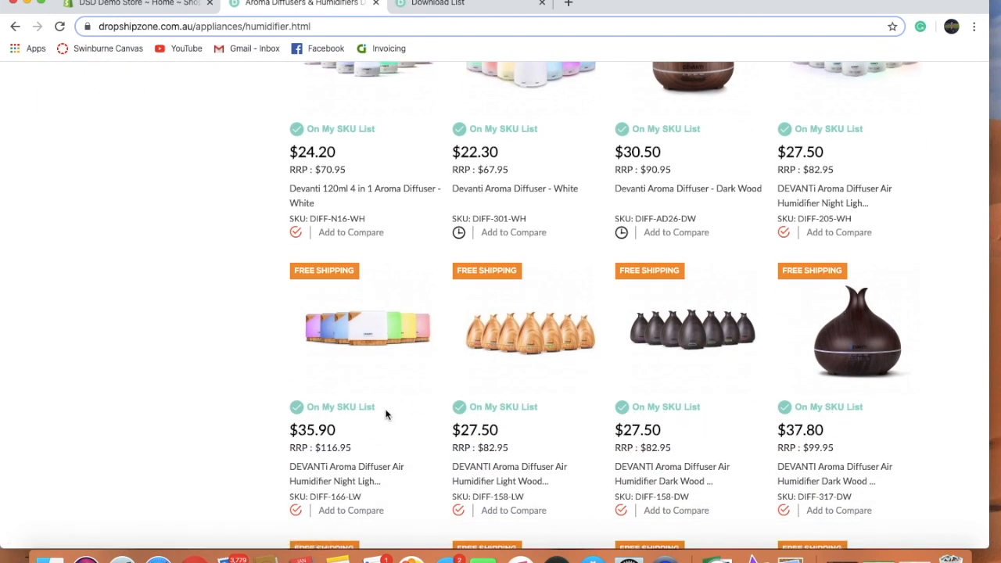
{"action": "scroll", "scroll_direction": "up", "scroll_amount": 3}
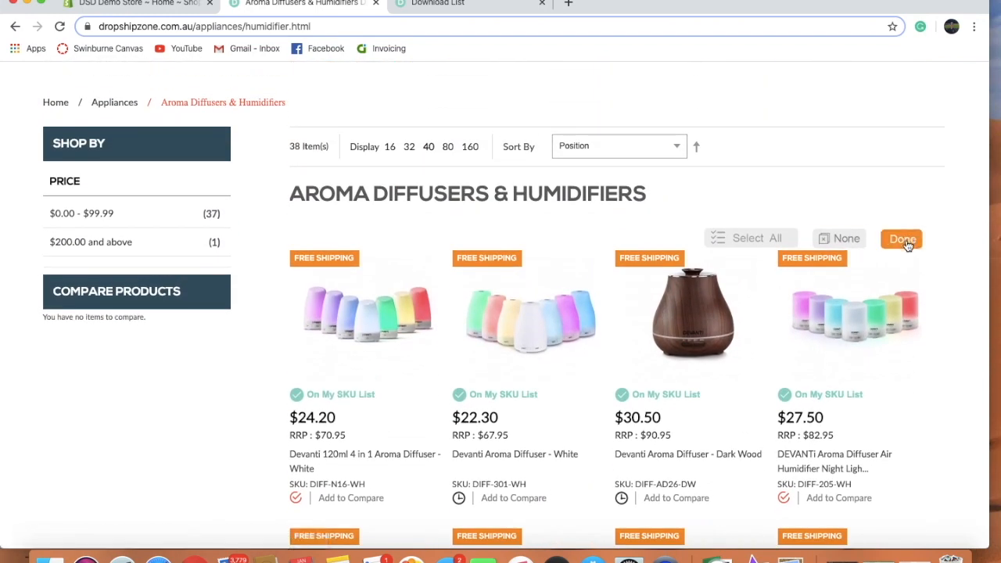
{"action": "left_click", "coordinate": [902, 238]}
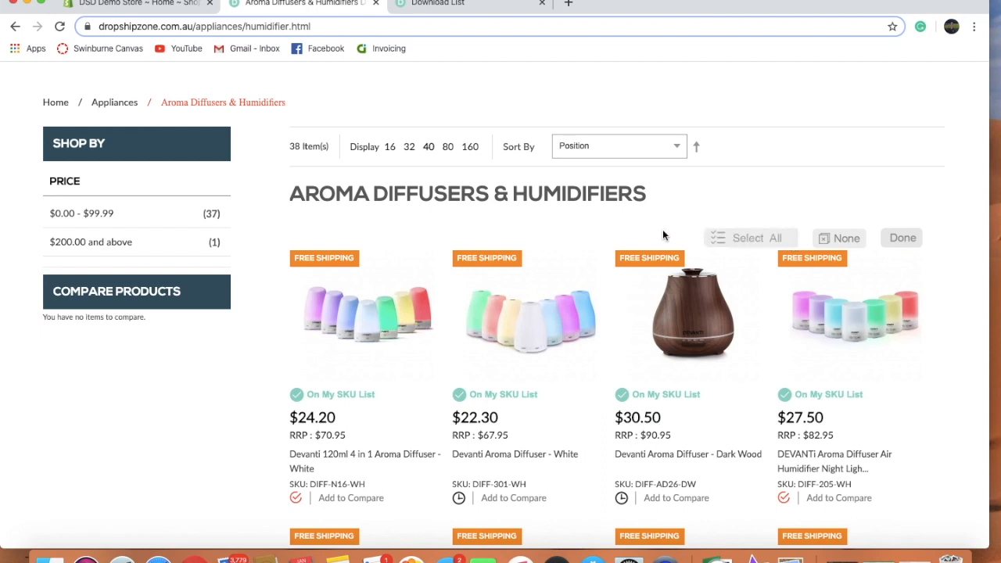
{"action": "mouse_move", "coordinate": [474, 20]}
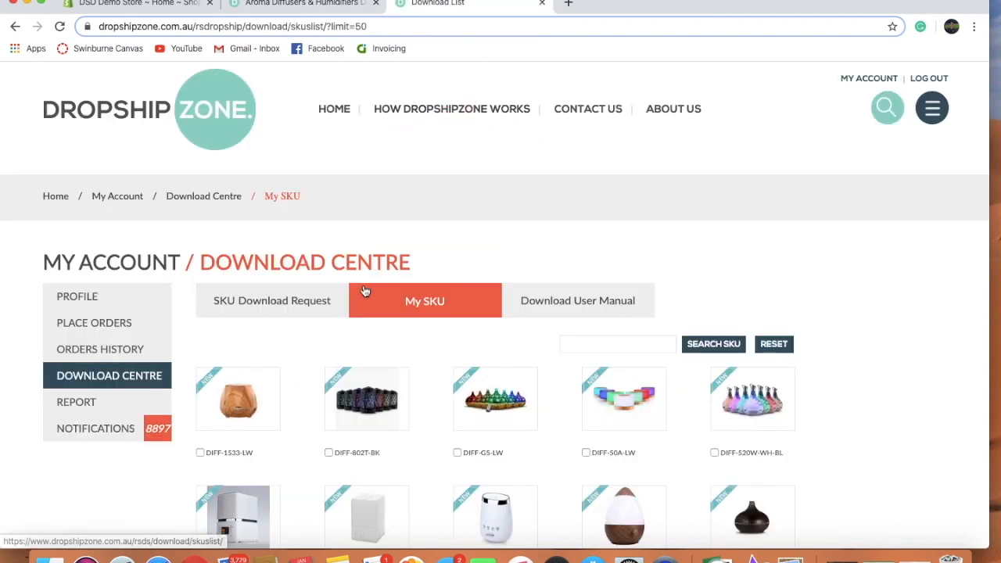
{"action": "mouse_move", "coordinate": [764, 147]}
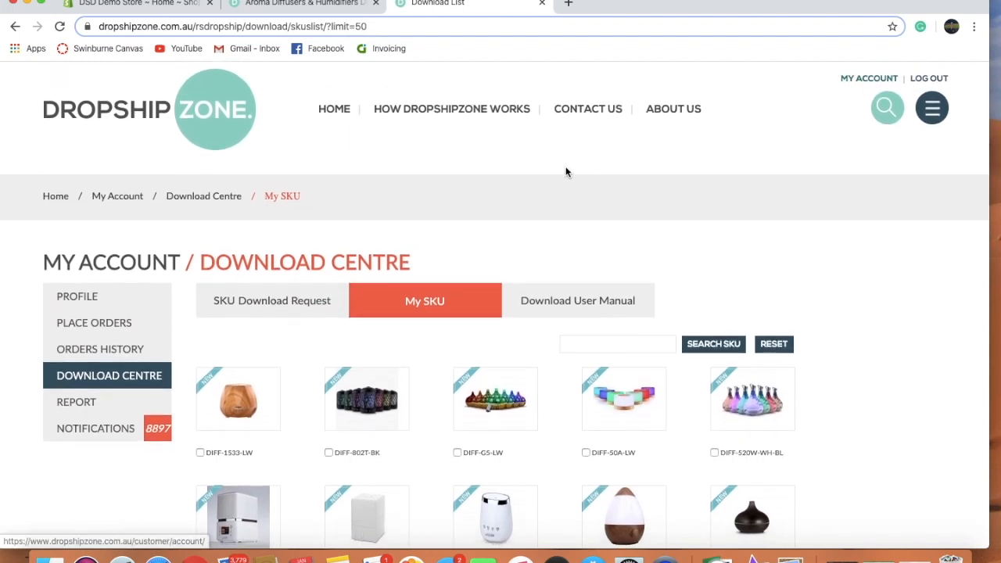
Step: Select ALL at the bottom to tick all 38 diffuser SKUs
{"action": "scroll", "scroll_direction": "down", "scroll_amount": 3}
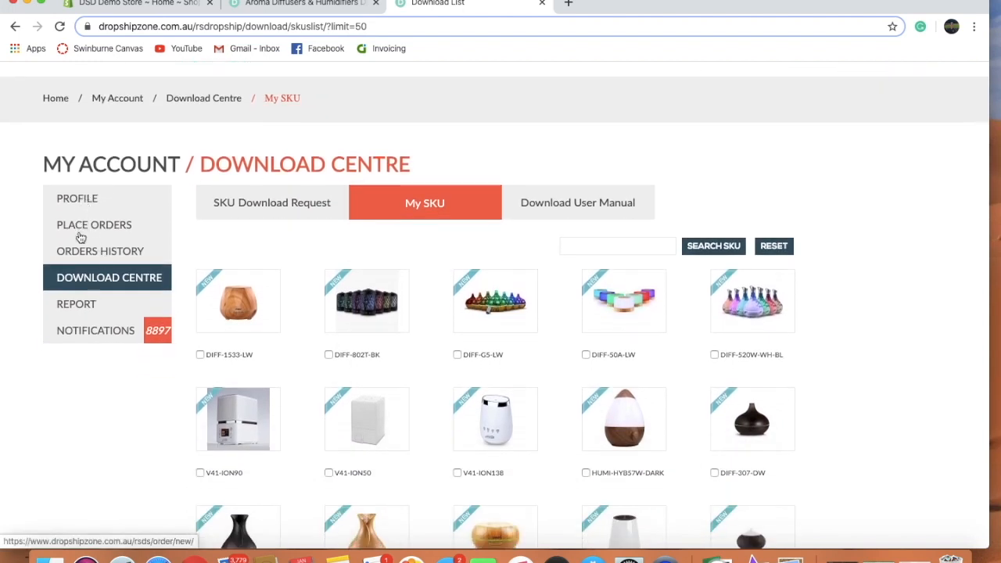
{"action": "mouse_move", "coordinate": [188, 245]}
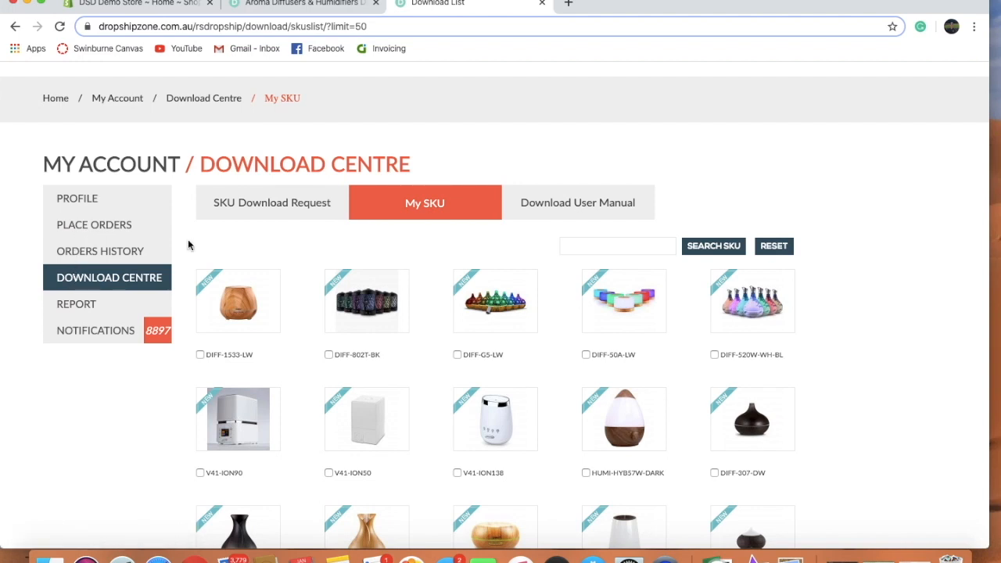
{"action": "mouse_move", "coordinate": [425, 203]}
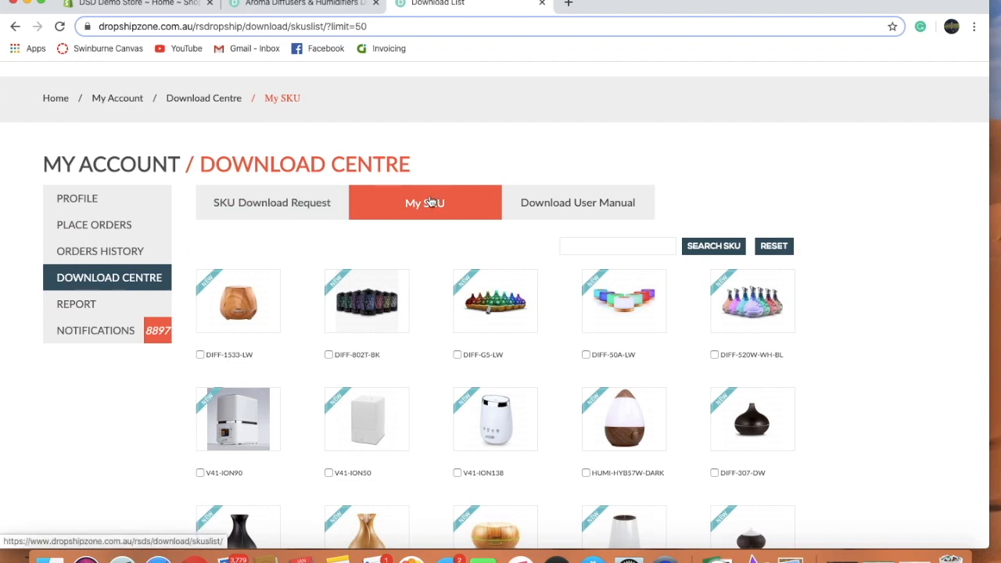
{"action": "scroll", "scroll_direction": "down", "scroll_amount": 3}
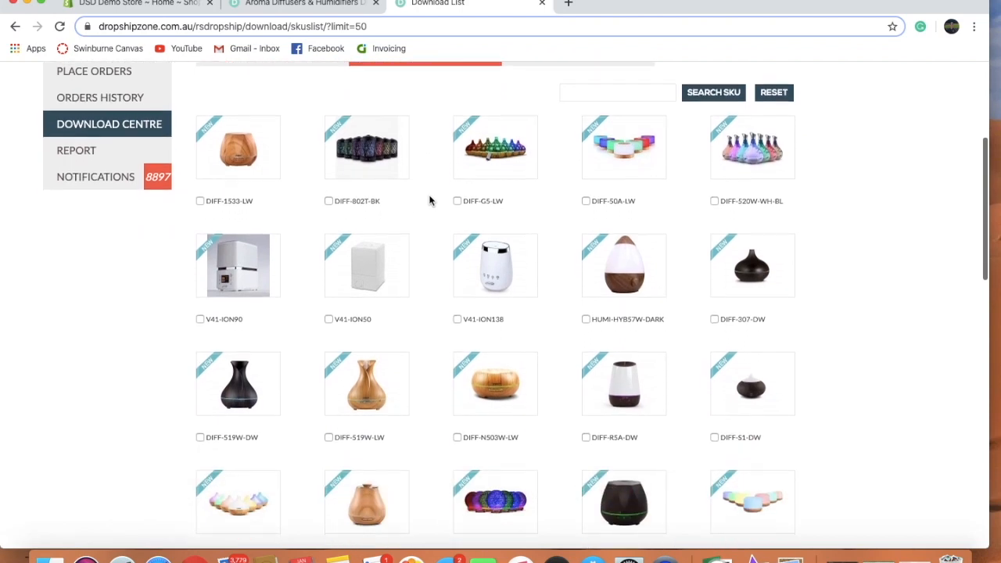
{"action": "scroll", "scroll_direction": "down", "scroll_amount": 3}
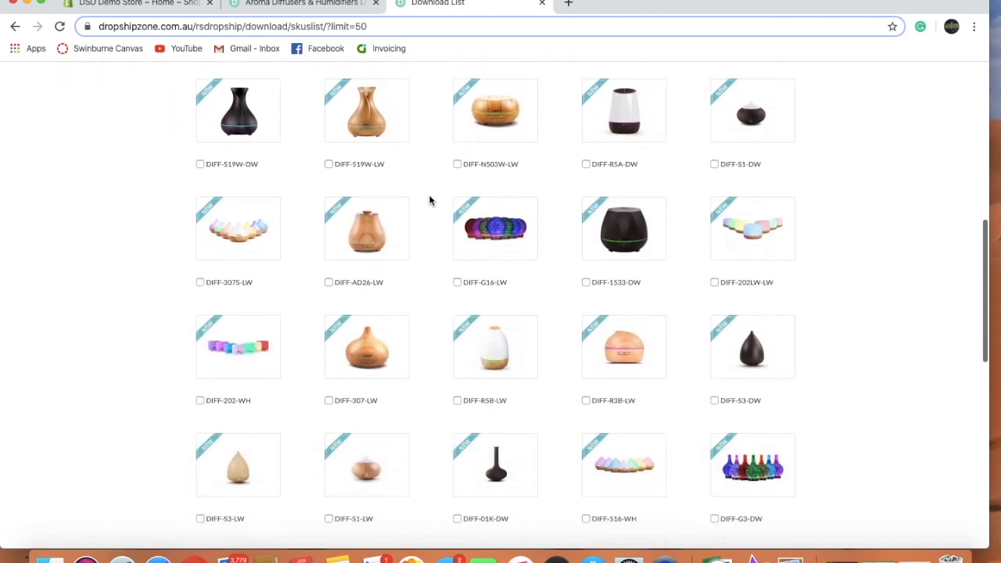
{"action": "scroll", "scroll_direction": "down", "scroll_amount": 3}
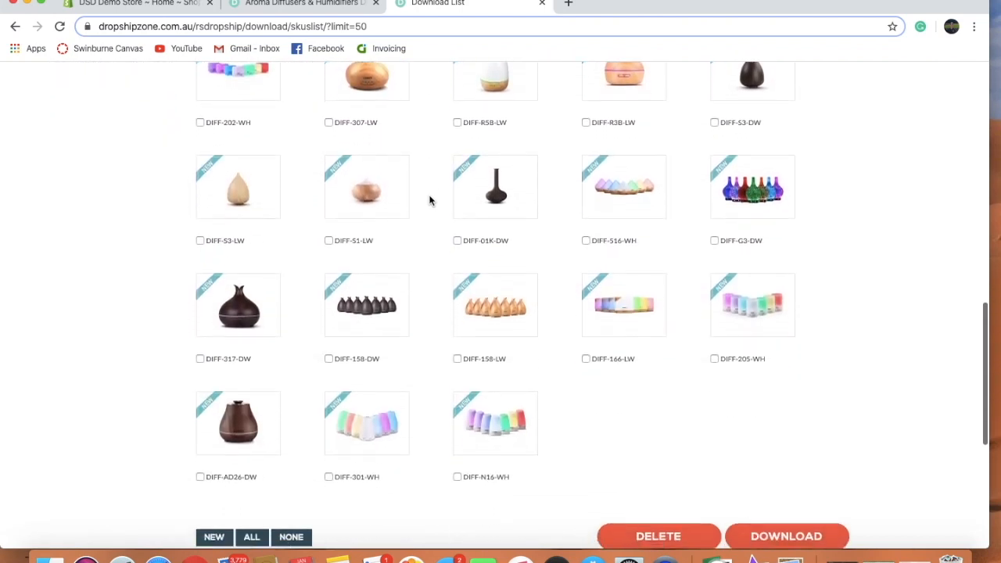
{"action": "scroll", "scroll_direction": "down", "scroll_amount": 3}
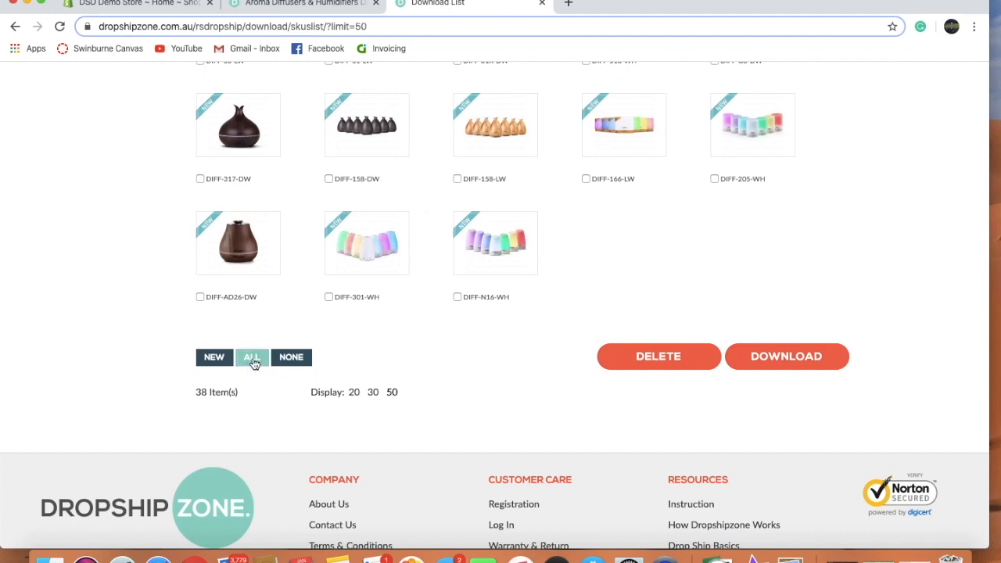
{"action": "left_click", "coordinate": [252, 356]}
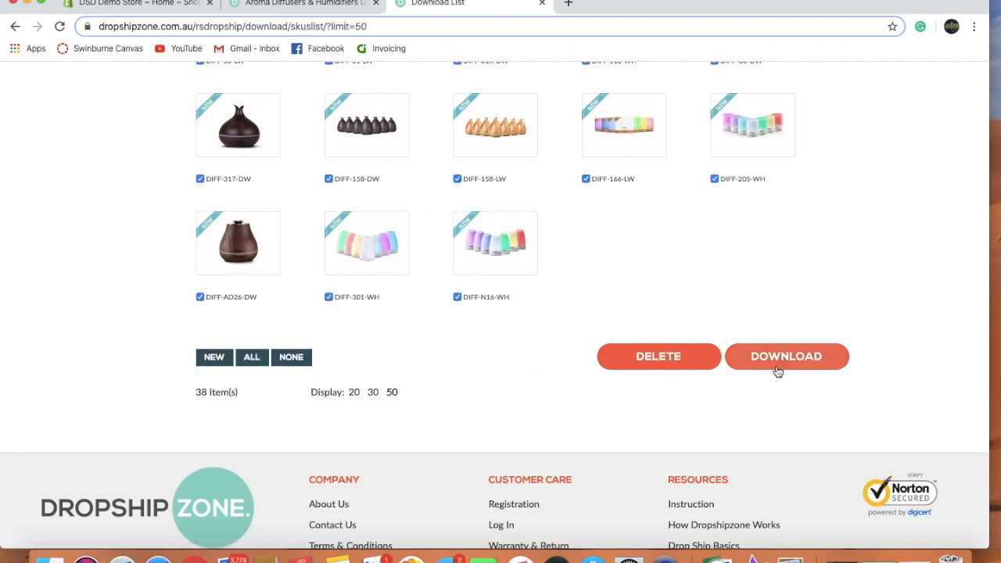
Step: Download the ticked SKUs as list-2020-01-15.zip and reveal it in its folder
{"action": "left_click", "coordinate": [786, 356]}
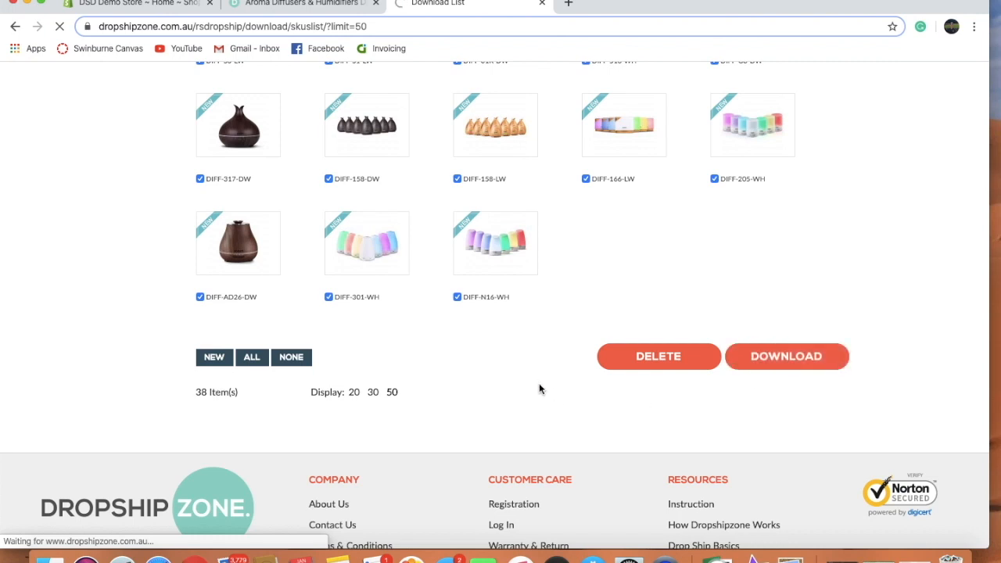
{"action": "mouse_move", "coordinate": [481, 383]}
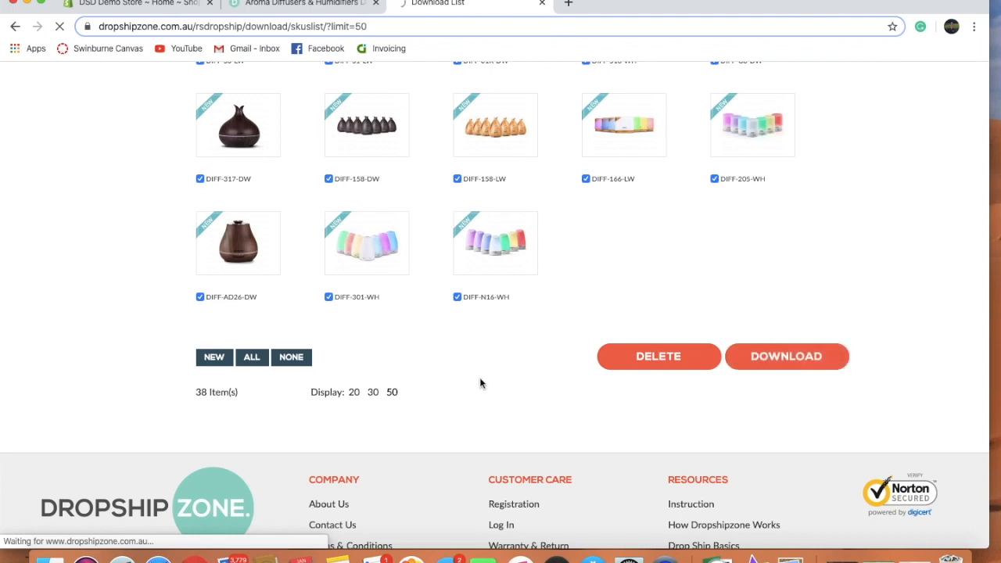
{"action": "scroll", "scroll_direction": "down", "scroll_amount": 3}
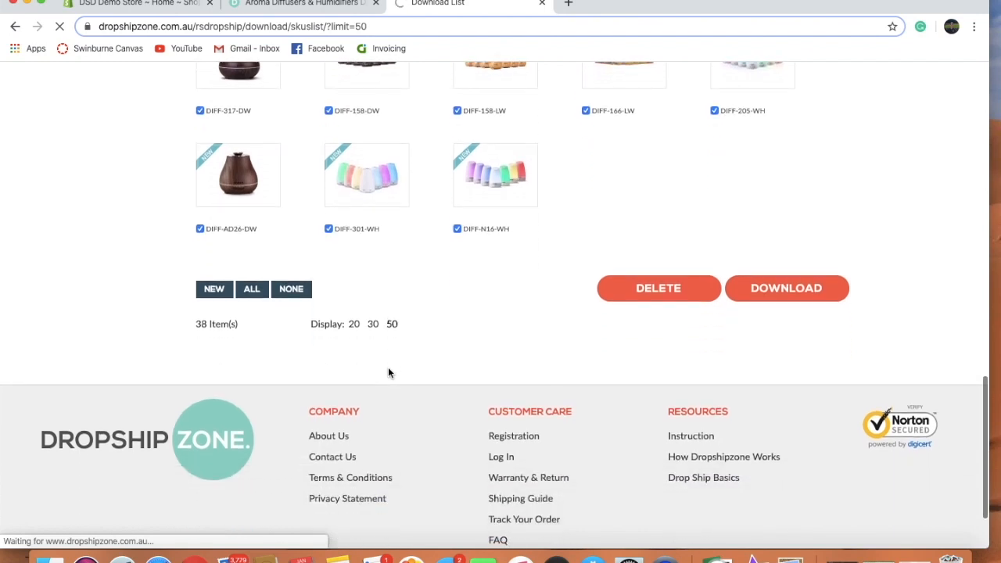
{"action": "left_click", "coordinate": [786, 288]}
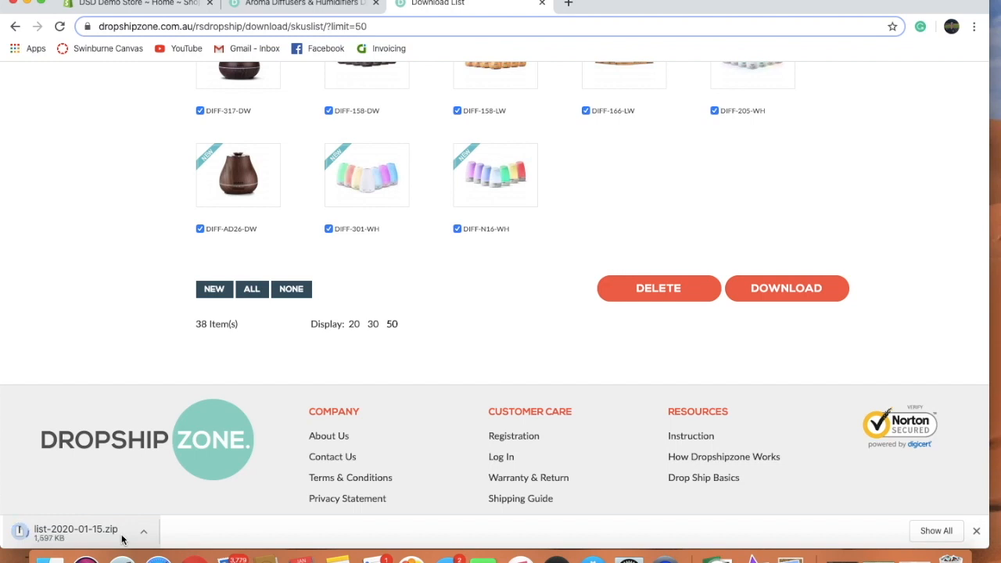
{"action": "scroll", "scroll_direction": "up", "scroll_amount": 3}
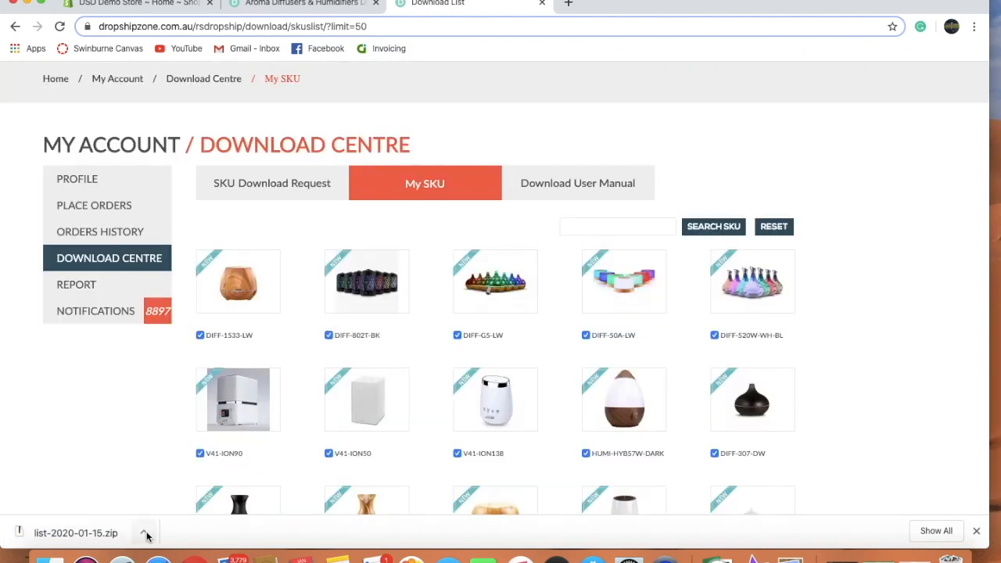
{"action": "left_click", "coordinate": [145, 533]}
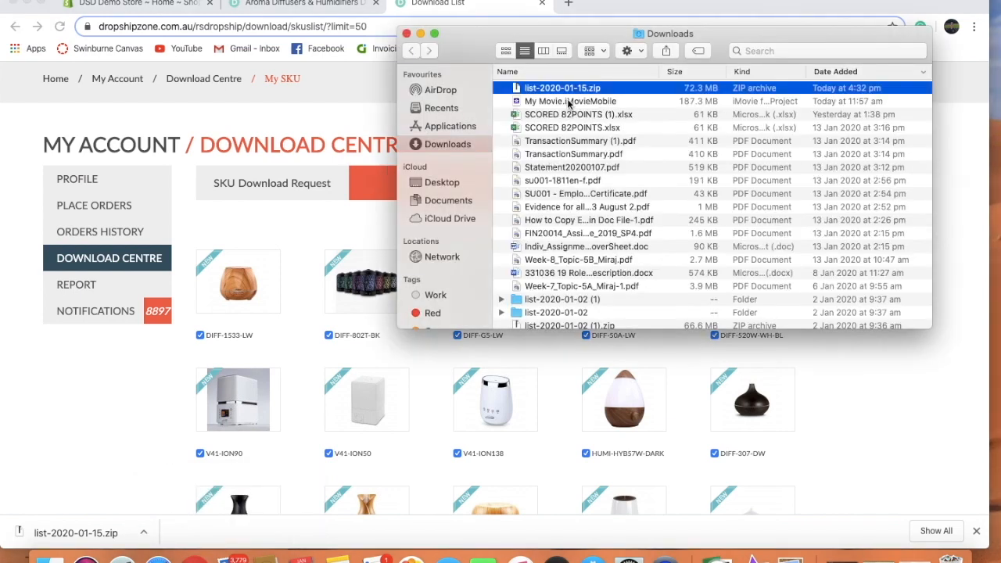
Step: Extract list-2020-01-15.zip and open 2020-01-15shopify.csv from the extracted folder in Excel
{"action": "right_click", "coordinate": [562, 88]}
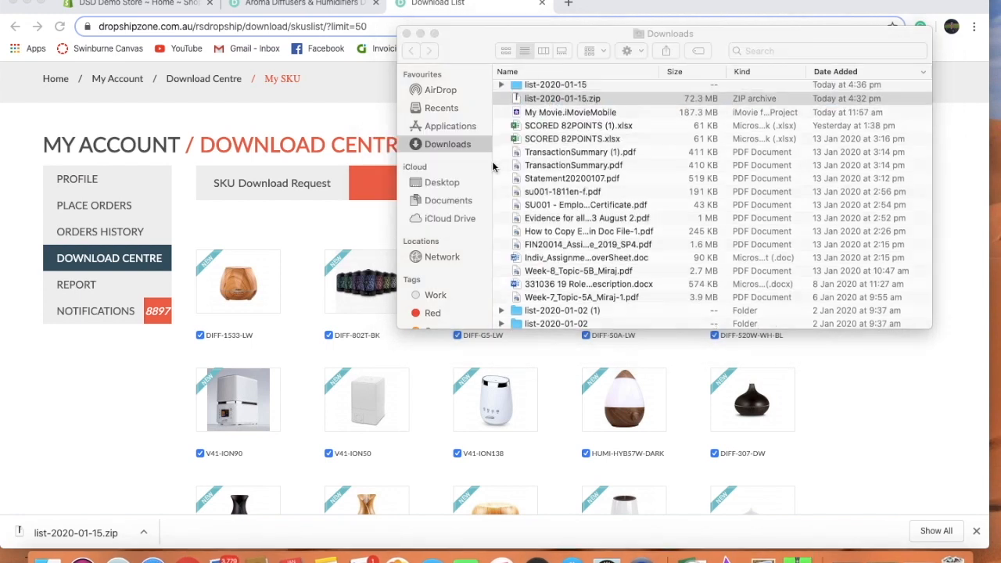
{"action": "left_click", "coordinate": [555, 87]}
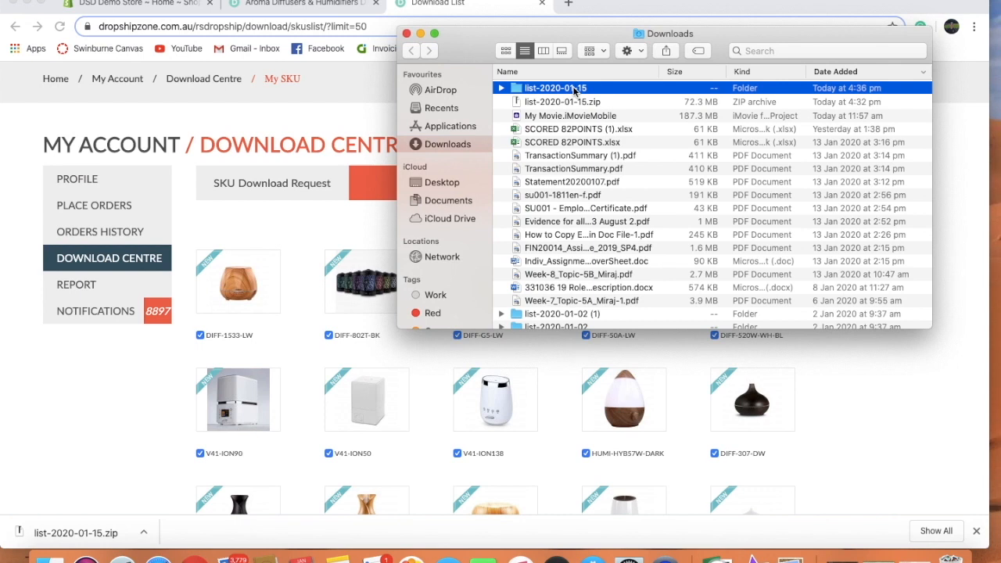
{"action": "double_click", "coordinate": [554, 88]}
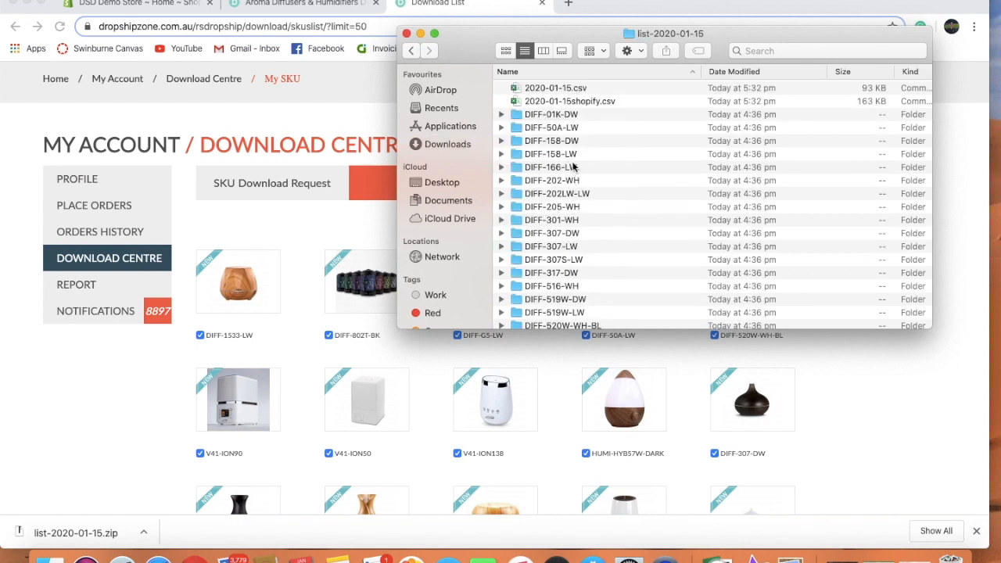
{"action": "left_click", "coordinate": [570, 101]}
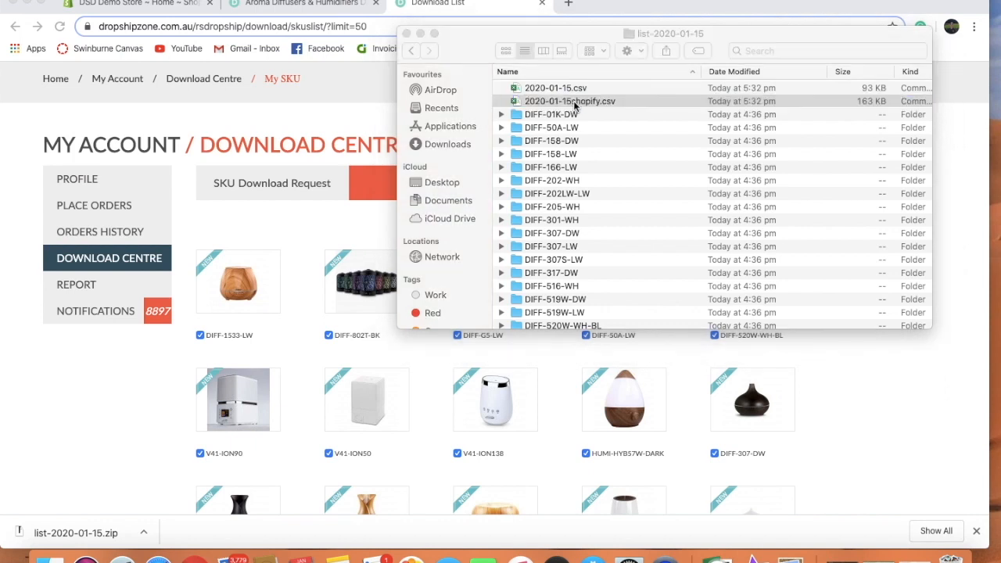
{"action": "double_click", "coordinate": [569, 101]}
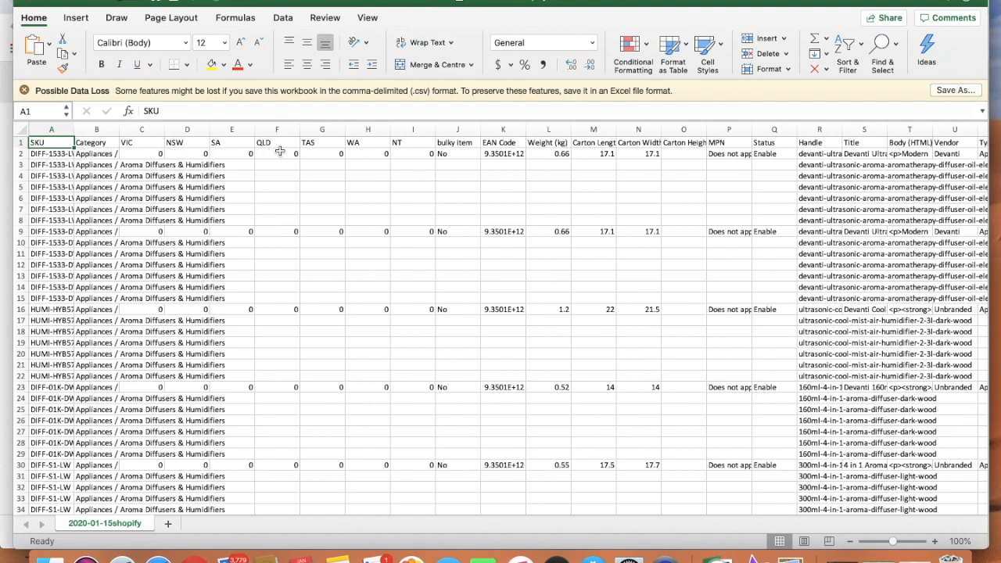
{"action": "mouse_move", "coordinate": [557, 150]}
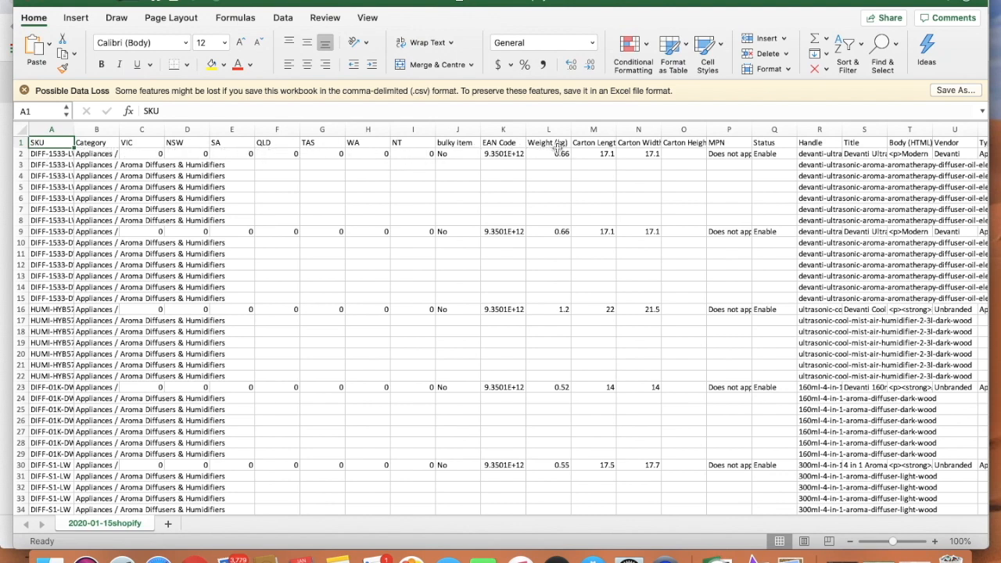
Step: Delete columns A to P, SKU through MPN, so the sheet starts with Status
{"action": "scroll", "scroll_direction": "right", "scroll_amount": 3}
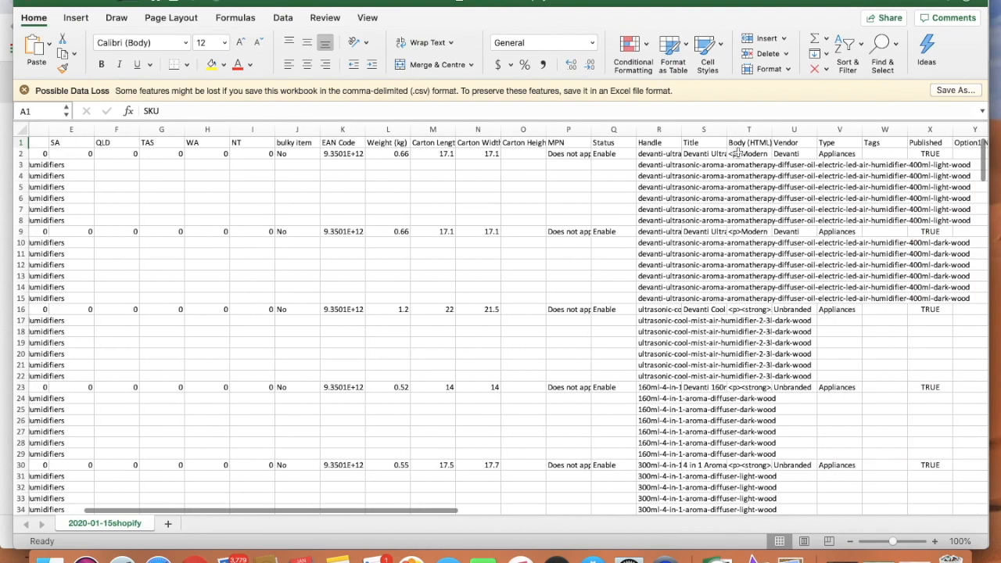
{"action": "scroll", "scroll_direction": "right", "scroll_amount": 3}
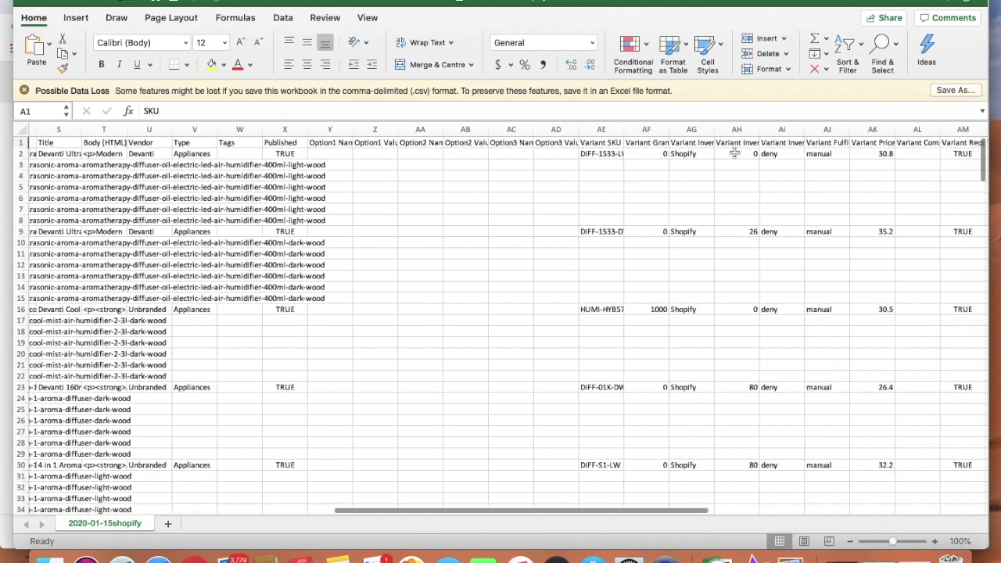
{"action": "scroll", "scroll_direction": "right", "scroll_amount": 3}
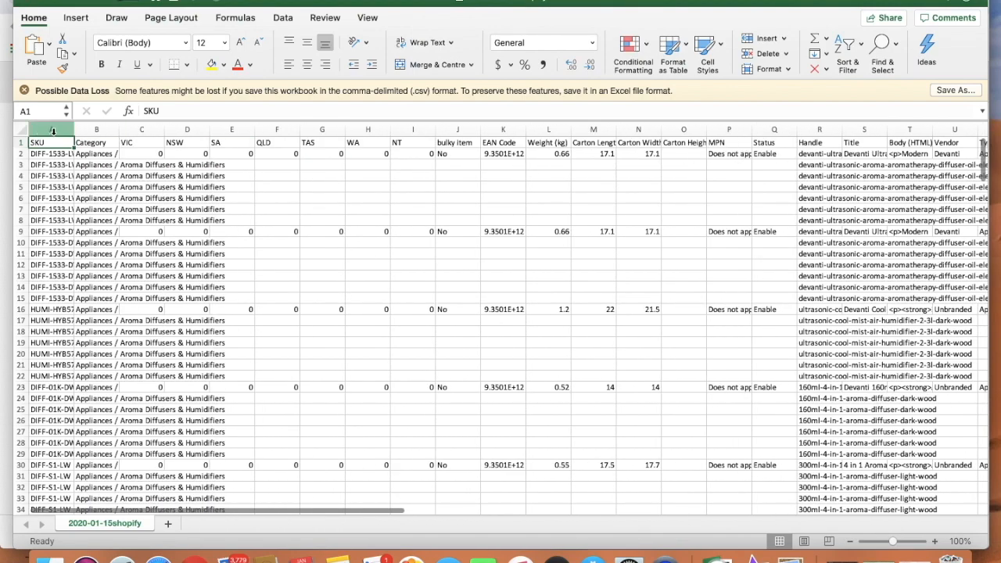
{"action": "left_click_drag", "start_coordinate": [51, 129], "coordinate": [187, 129]}
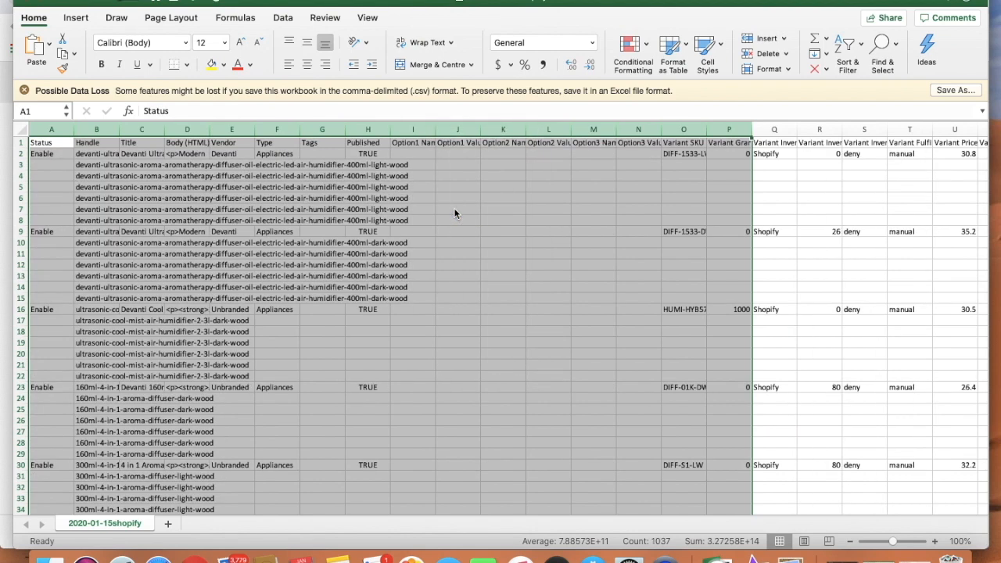
{"action": "left_click", "coordinate": [413, 197]}
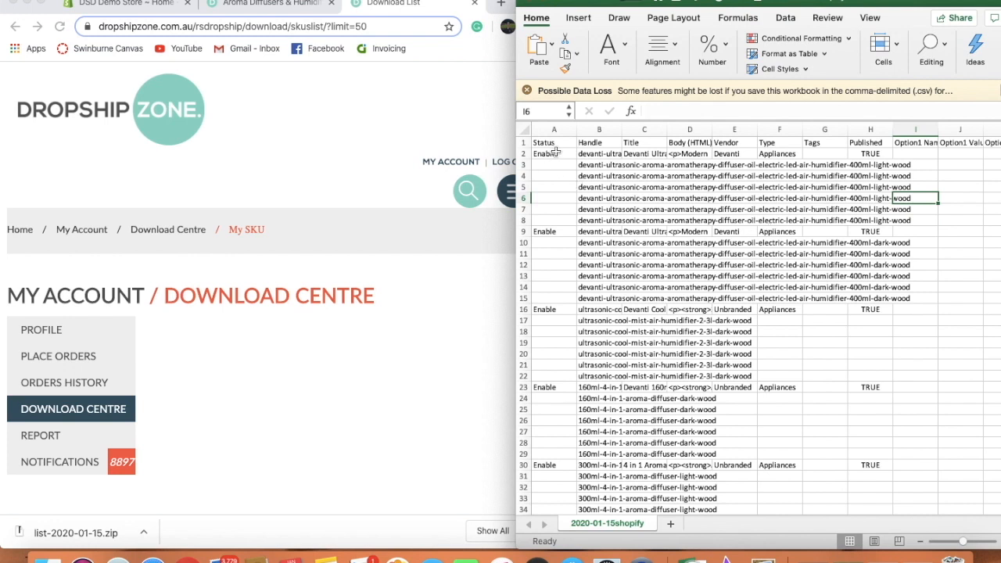
{"action": "left_click", "coordinate": [599, 141]}
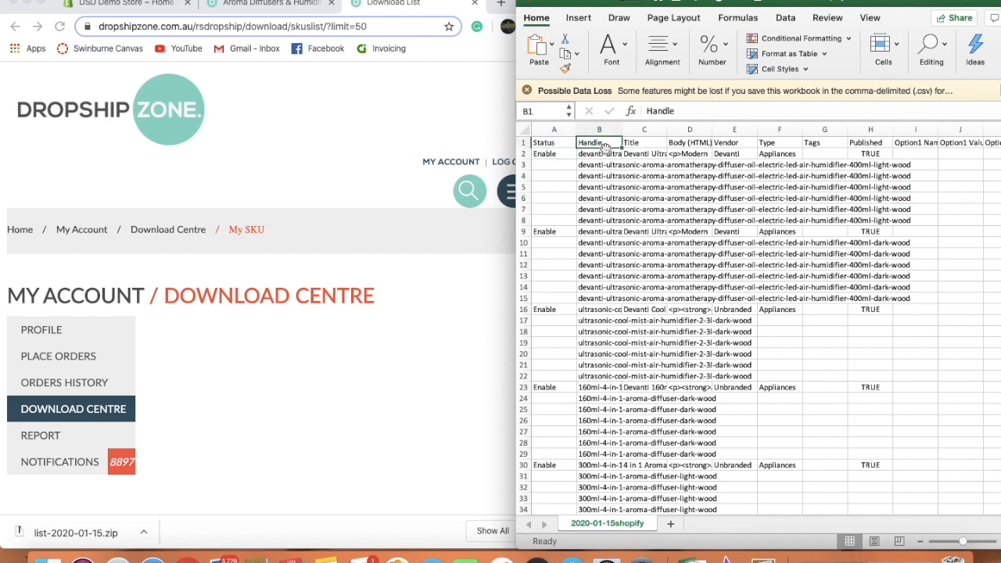
{"action": "left_click", "coordinate": [643, 142]}
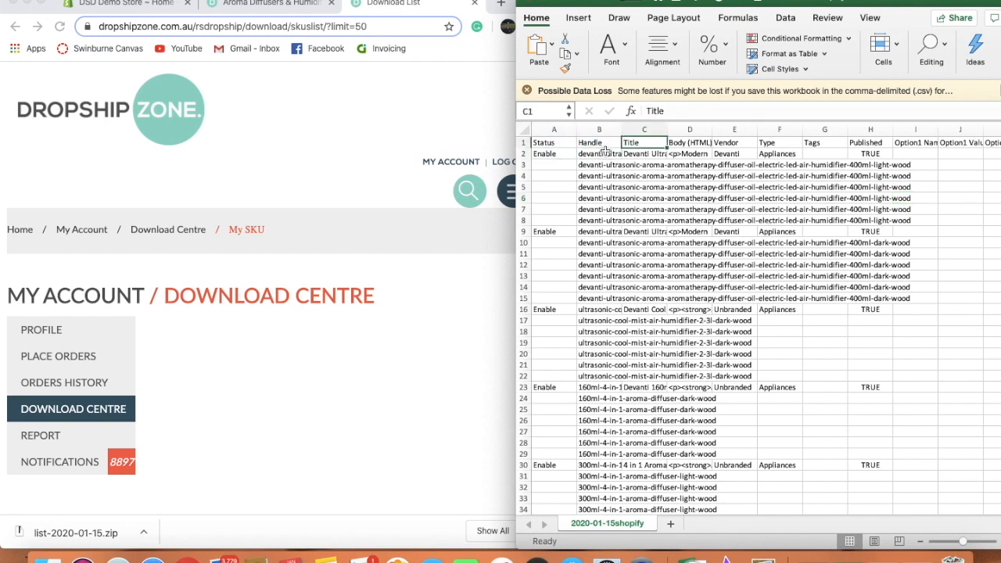
{"action": "left_click", "coordinate": [689, 141]}
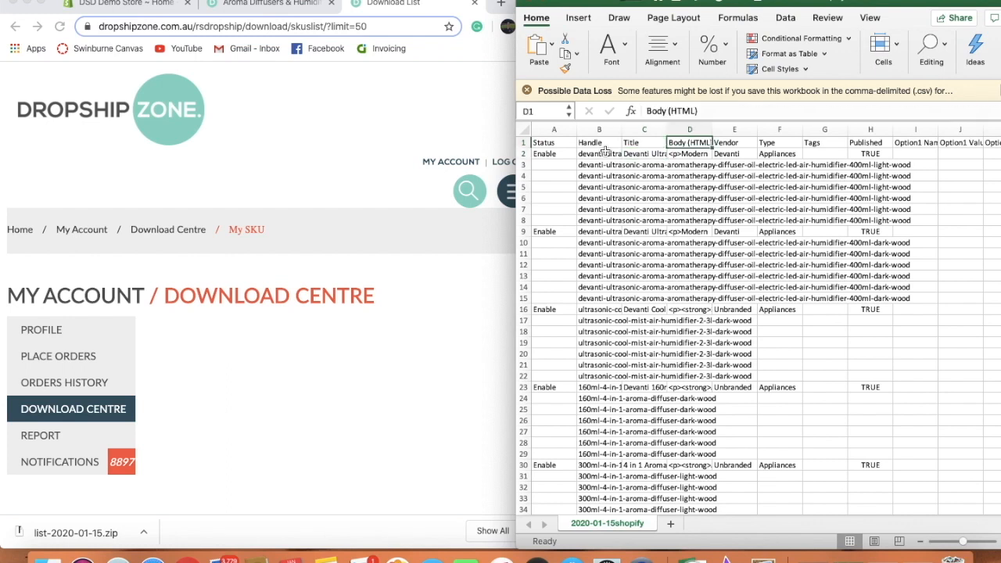
{"action": "left_click", "coordinate": [734, 154]}
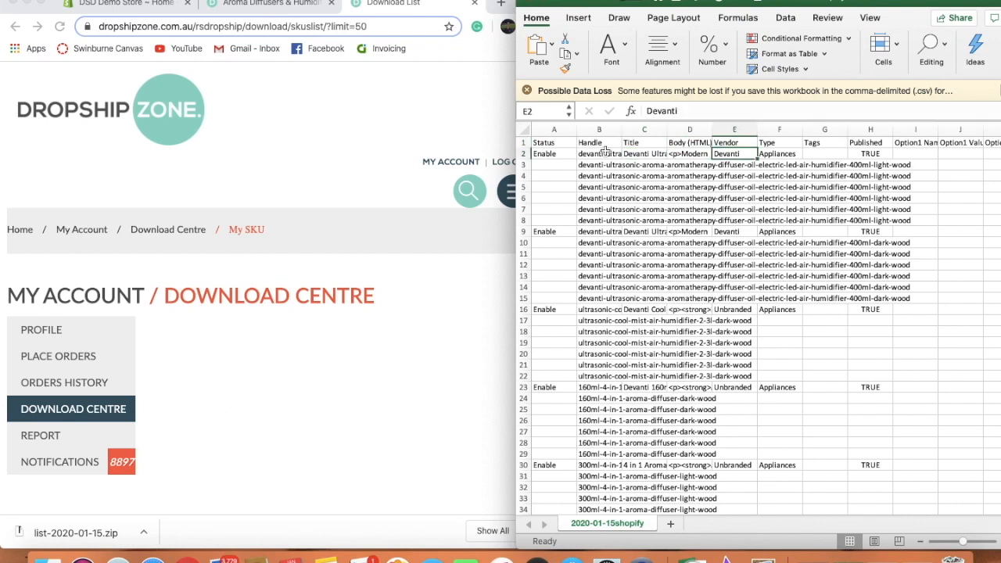
{"action": "left_click", "coordinate": [779, 142]}
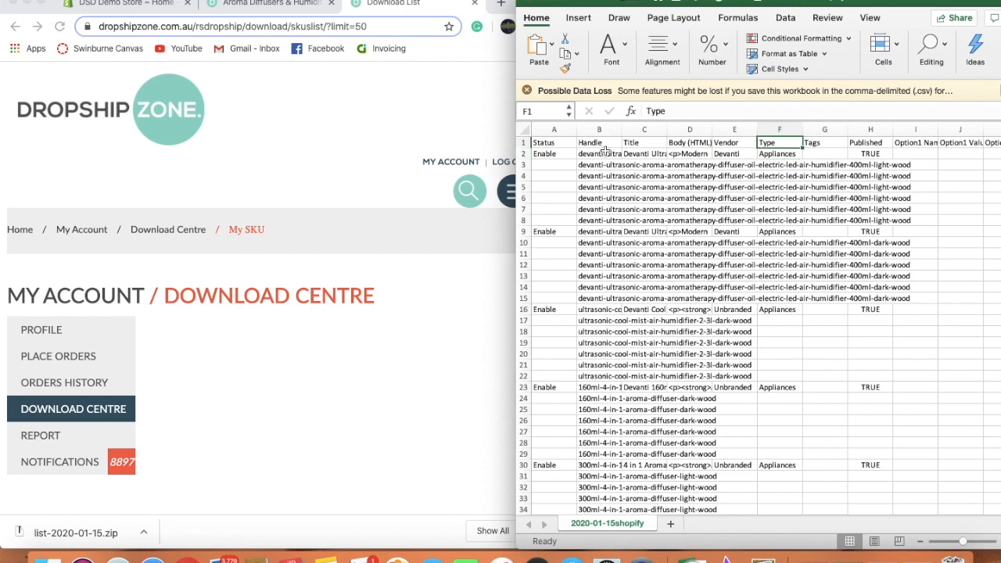
{"action": "left_click", "coordinate": [870, 154]}
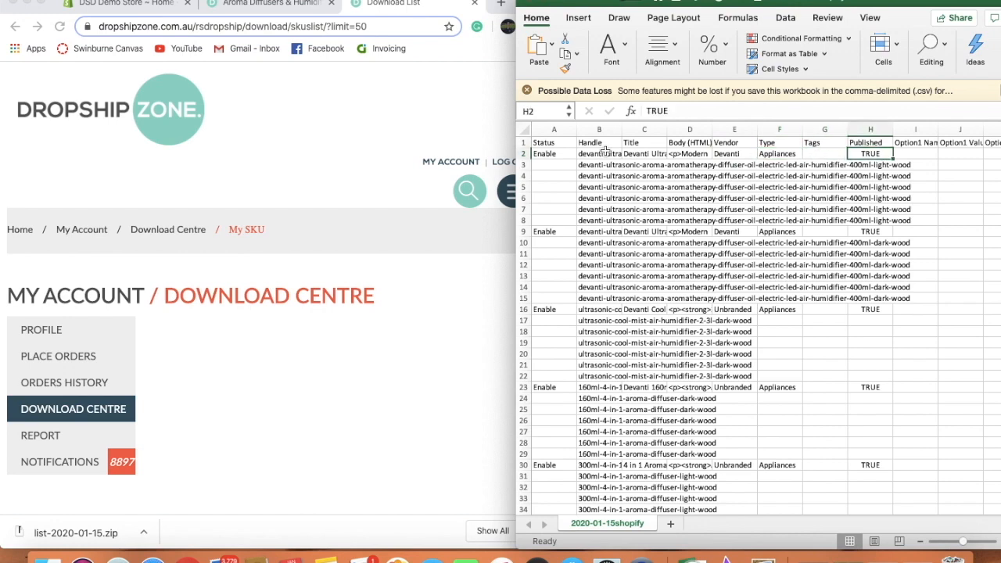
{"action": "scroll", "scroll_direction": "right", "scroll_amount": 3}
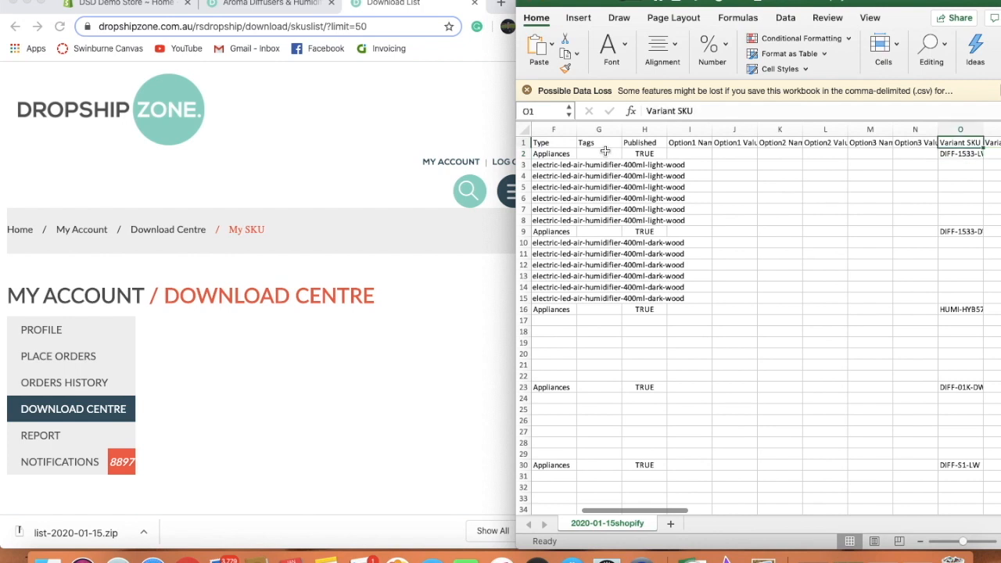
{"action": "scroll", "scroll_direction": "right", "scroll_amount": 3}
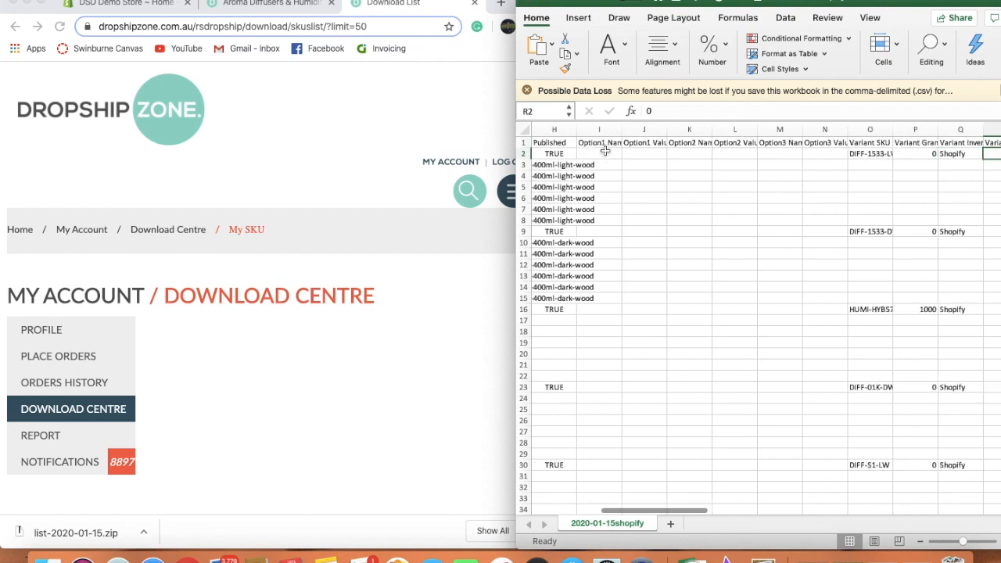
{"action": "left_click", "coordinate": [915, 153]}
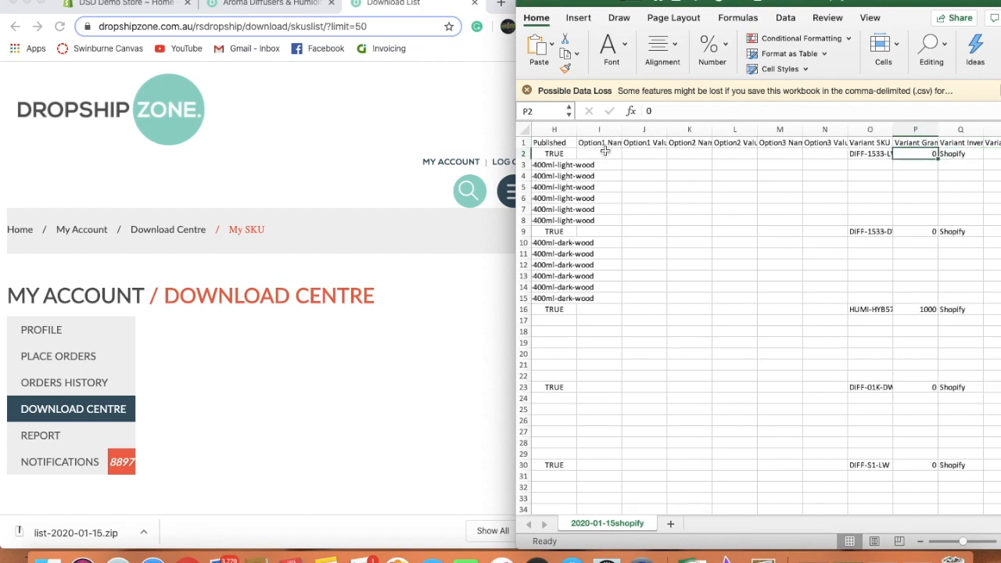
{"action": "left_click", "coordinate": [992, 154]}
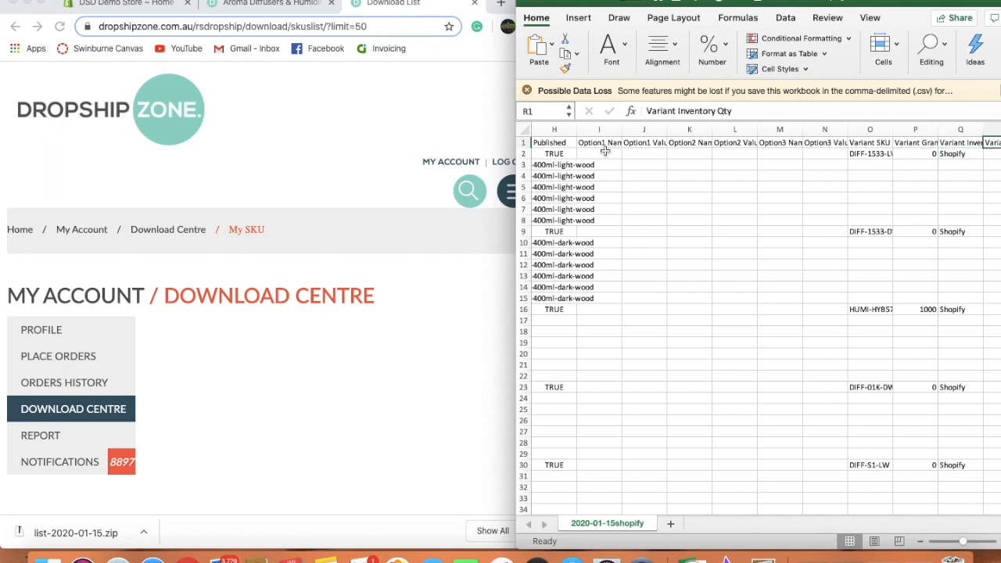
{"action": "scroll", "scroll_direction": "right", "scroll_amount": 3}
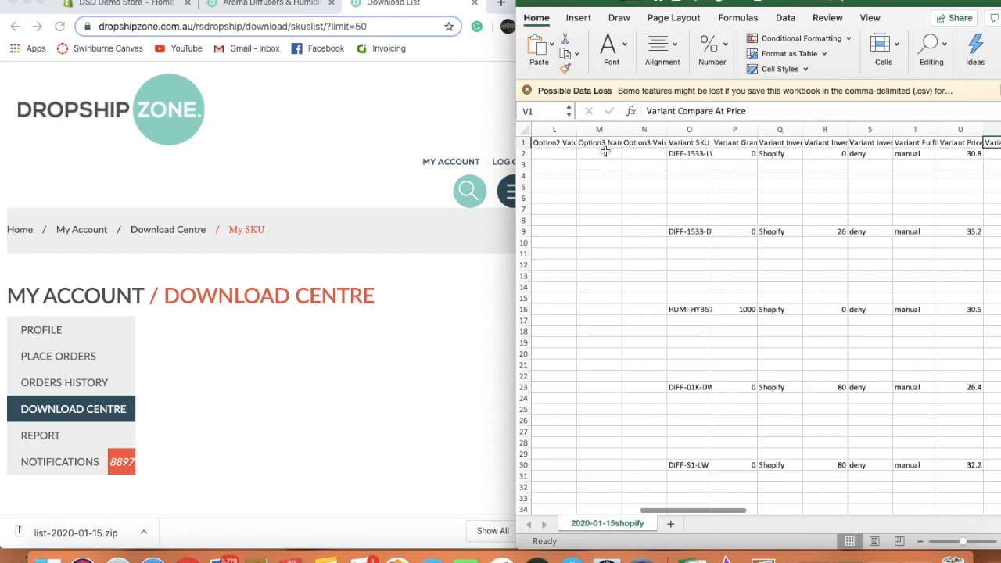
{"action": "left_click", "coordinate": [824, 153]}
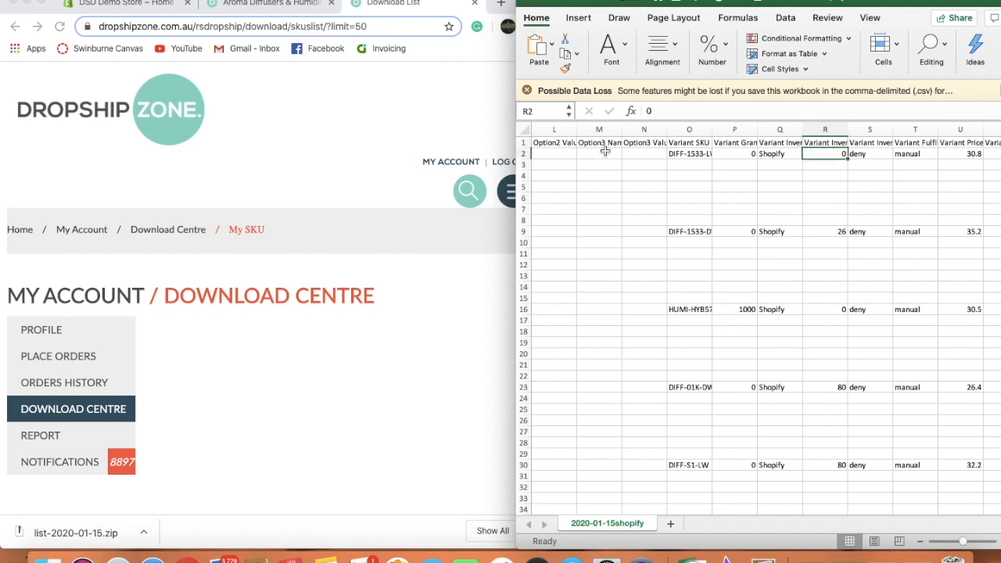
{"action": "left_click", "coordinate": [869, 153]}
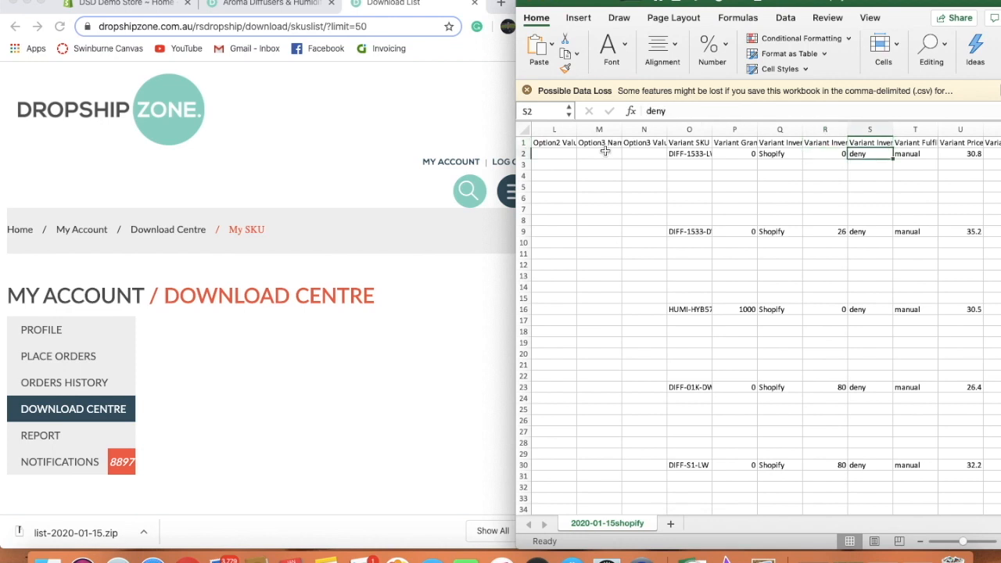
{"action": "left_click", "coordinate": [915, 153]}
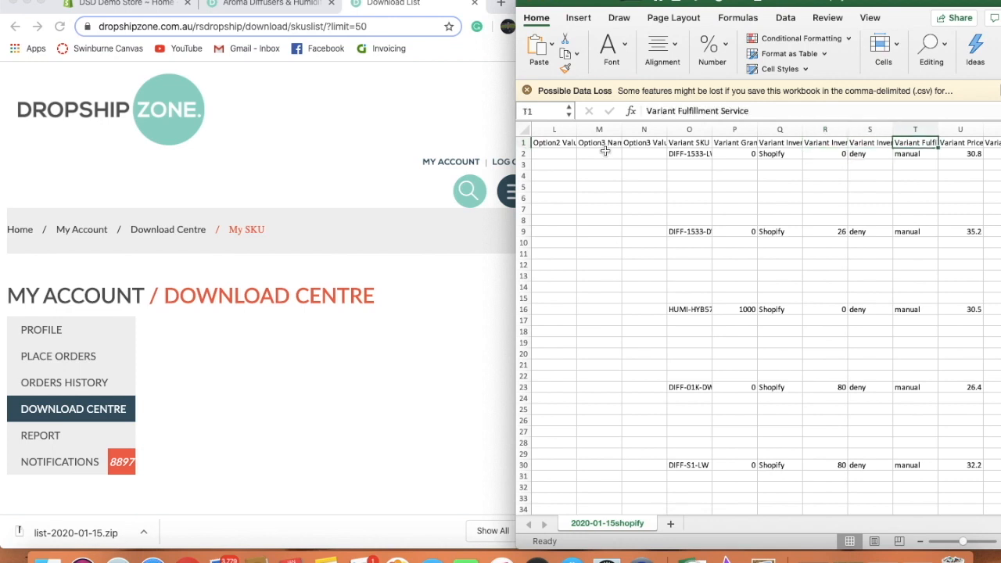
{"action": "left_click", "coordinate": [961, 153]}
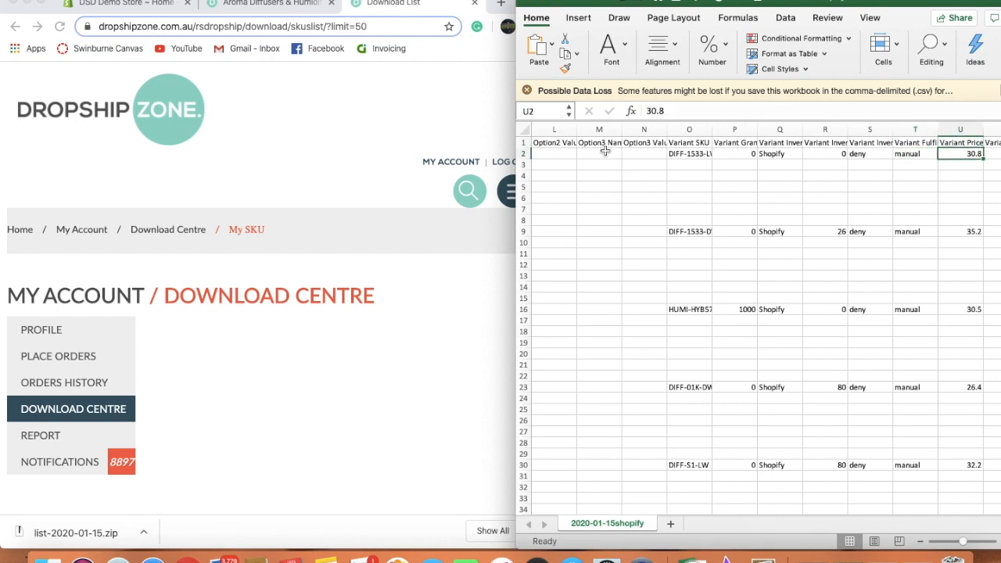
{"action": "left_click", "coordinate": [993, 143]}
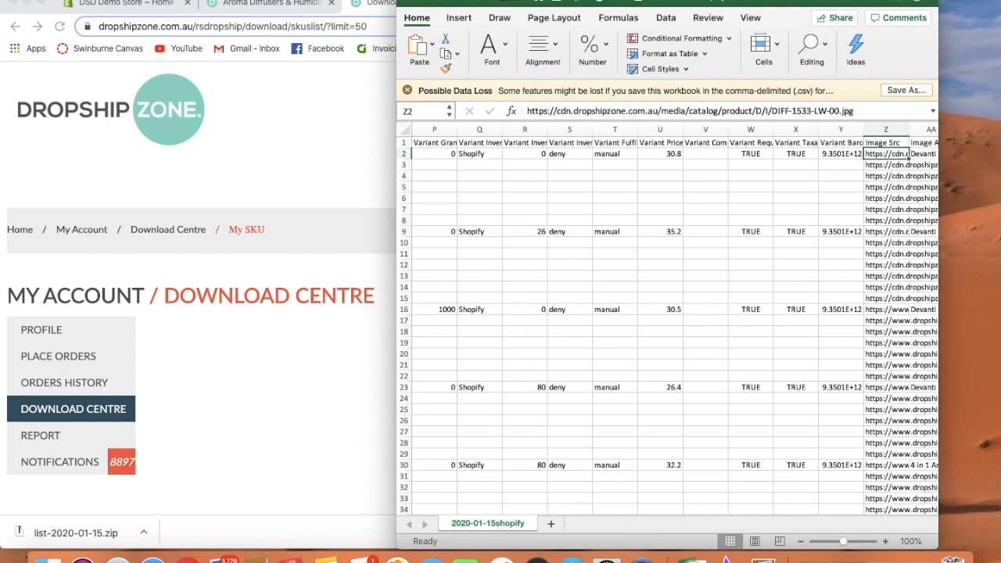
{"action": "left_click", "coordinate": [884, 186]}
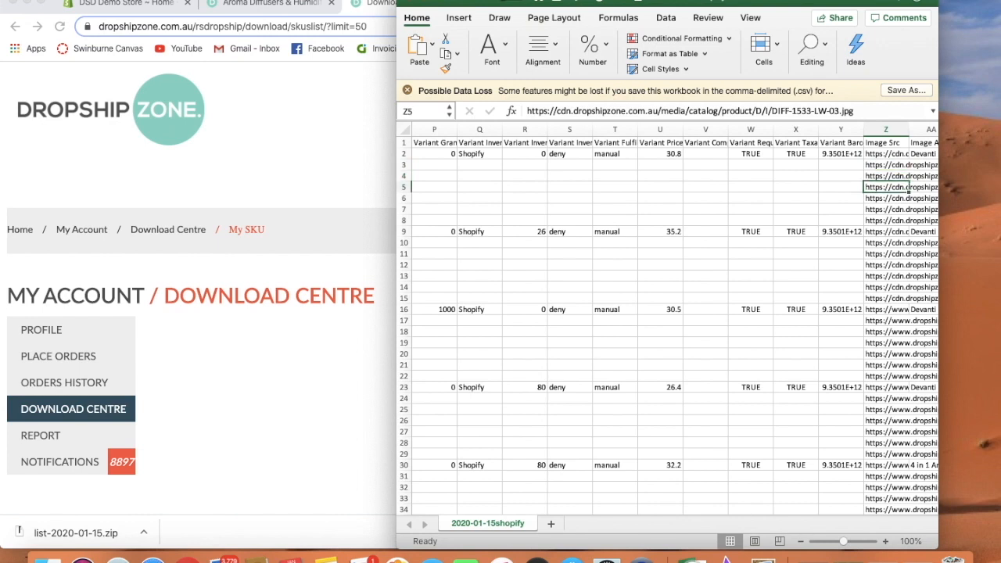
{"action": "left_click", "coordinate": [886, 220]}
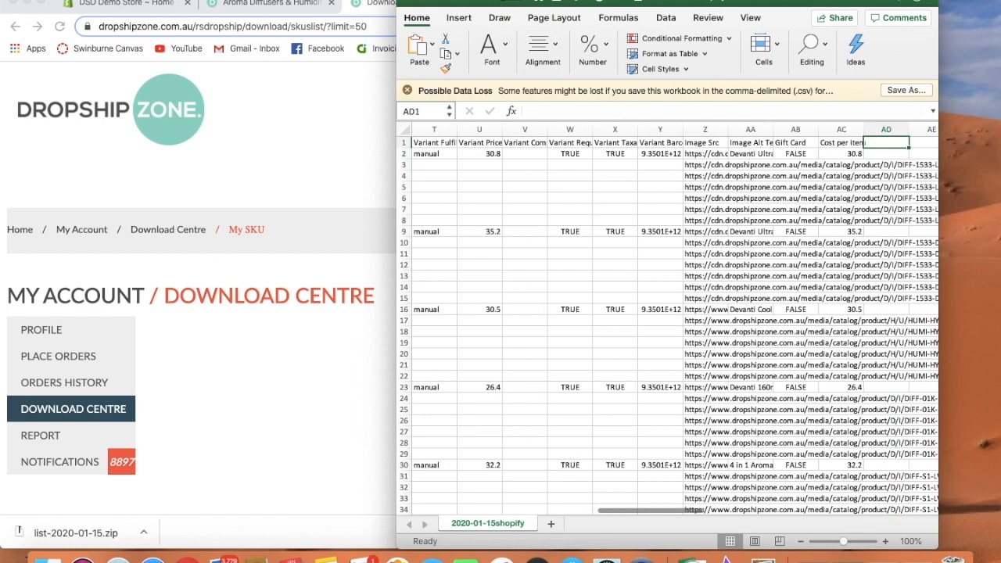
{"action": "mouse_move", "coordinate": [657, 224]}
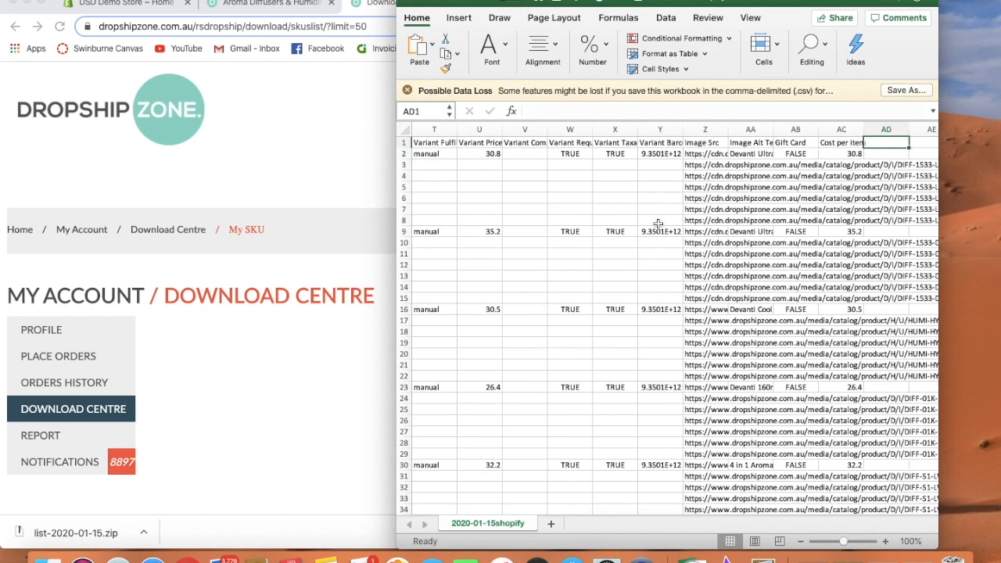
{"action": "scroll", "scroll_direction": "left", "scroll_amount": 3}
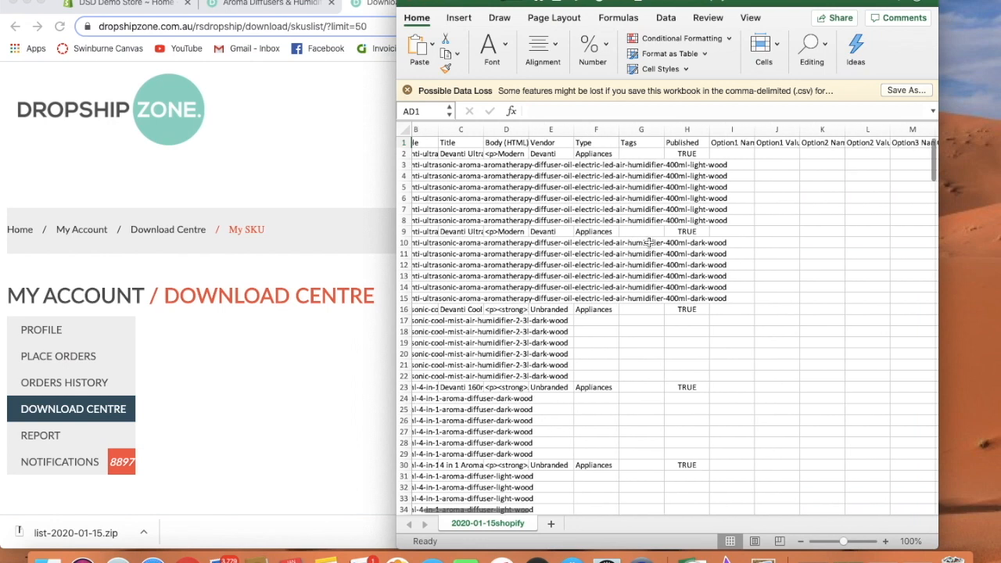
{"action": "scroll", "scroll_direction": "right", "scroll_amount": 3}
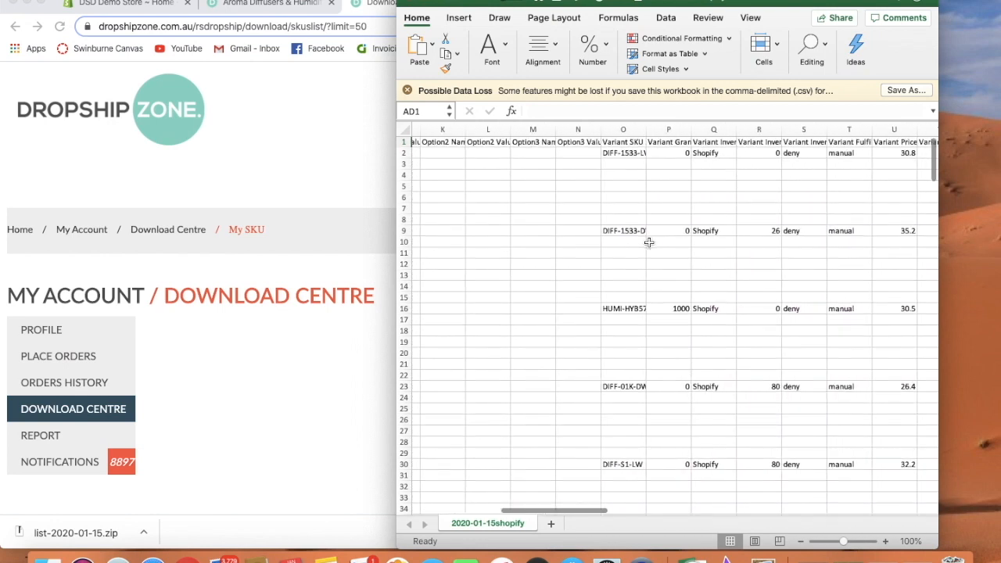
{"action": "left_click", "coordinate": [774, 153]}
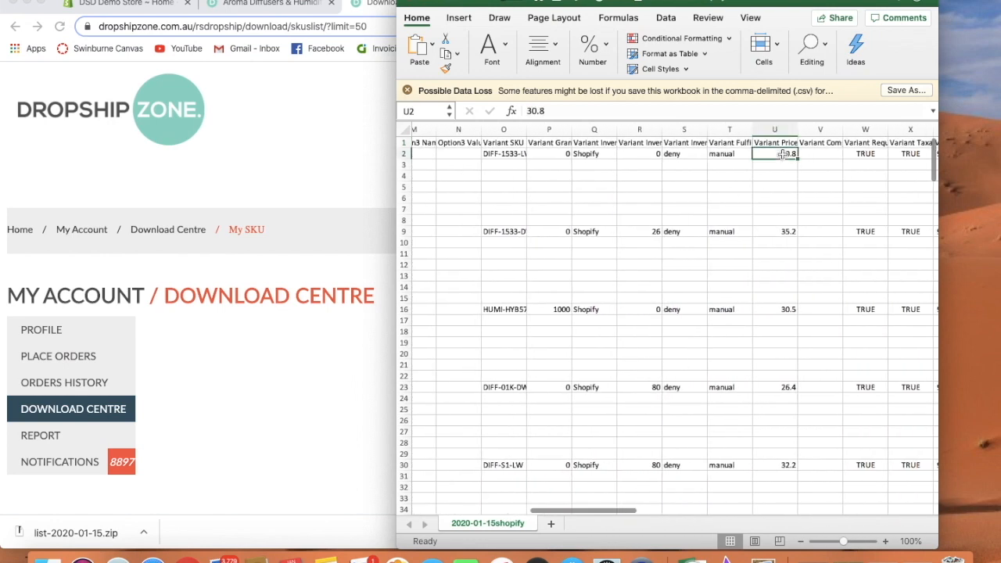
{"action": "left_click", "coordinate": [774, 130]}
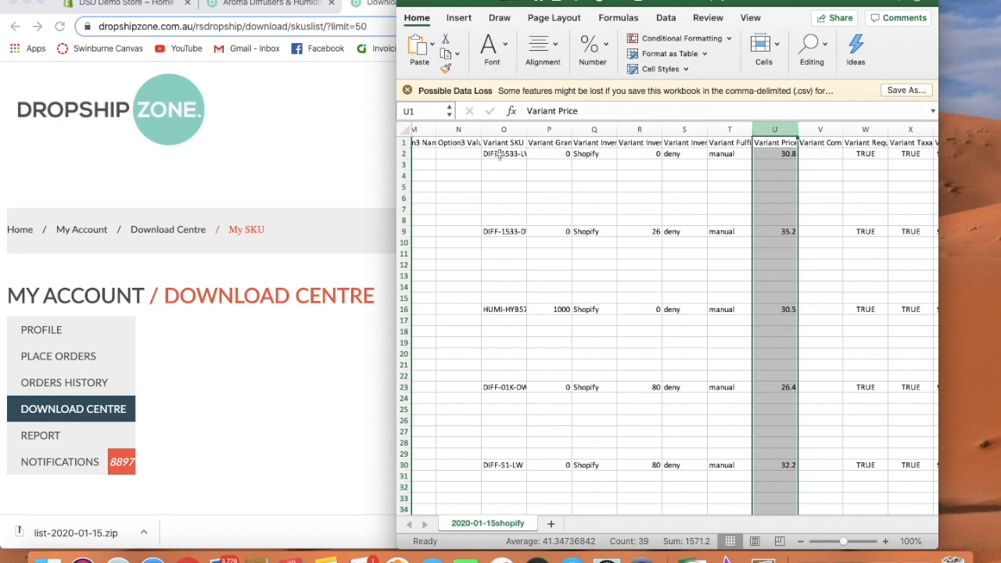
{"action": "left_click", "coordinate": [504, 154]}
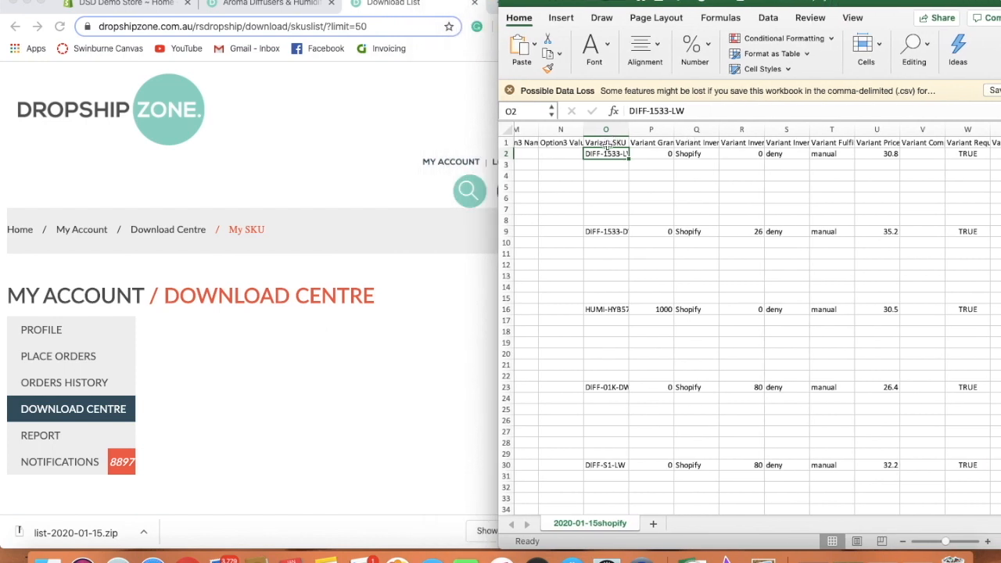
Step: Copy SKU DIFF-1533-LW and search Dropshipzone for it to find its RRP
{"action": "left_click", "coordinate": [607, 142]}
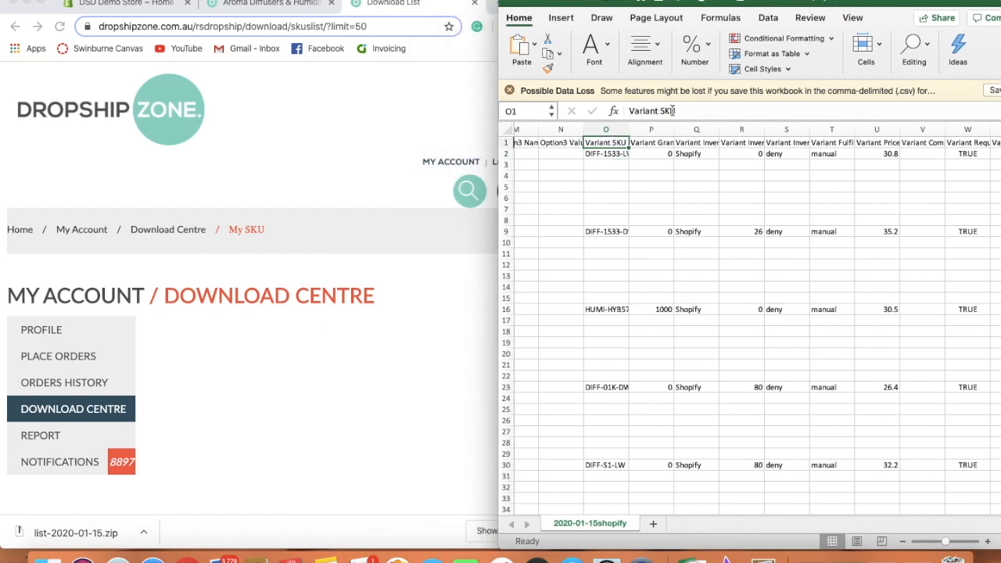
{"action": "left_click", "coordinate": [607, 153]}
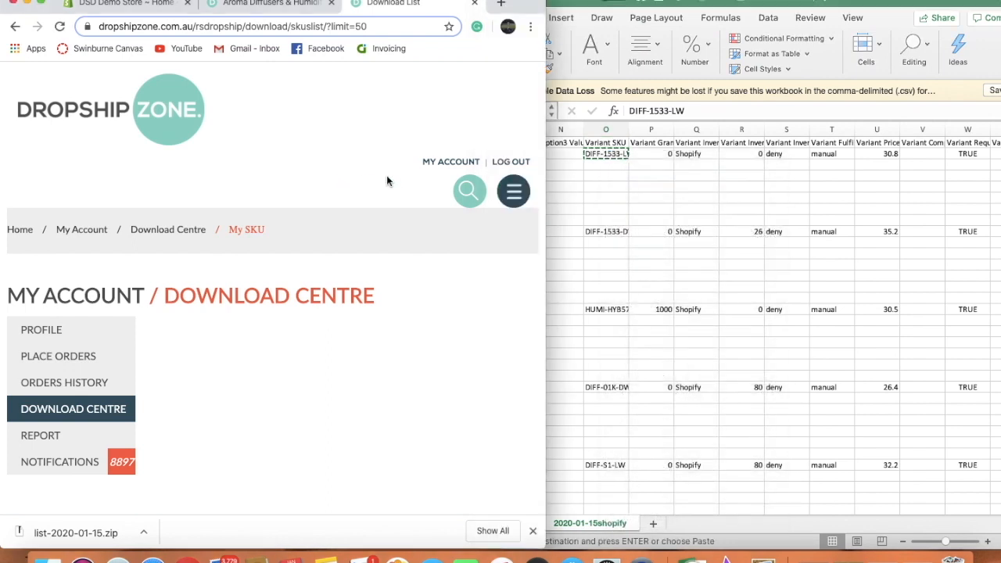
{"action": "left_click", "coordinate": [469, 190]}
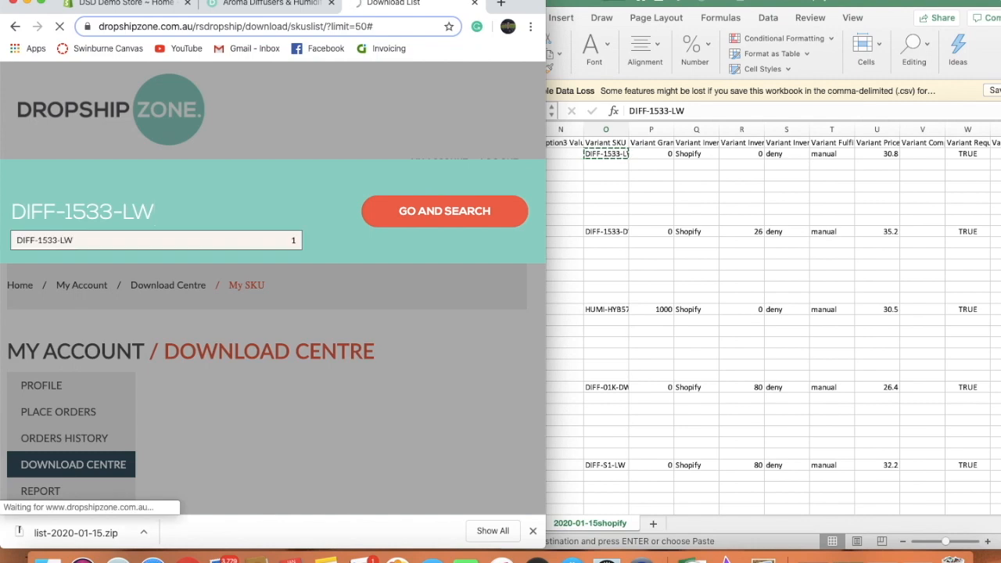
{"action": "left_click", "coordinate": [444, 211]}
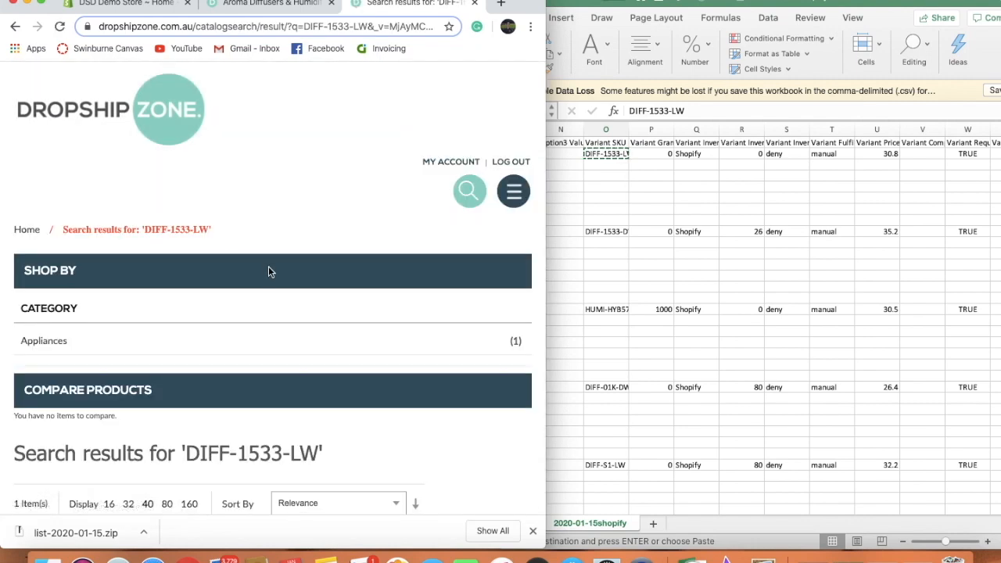
{"action": "scroll", "scroll_direction": "down", "scroll_amount": 3}
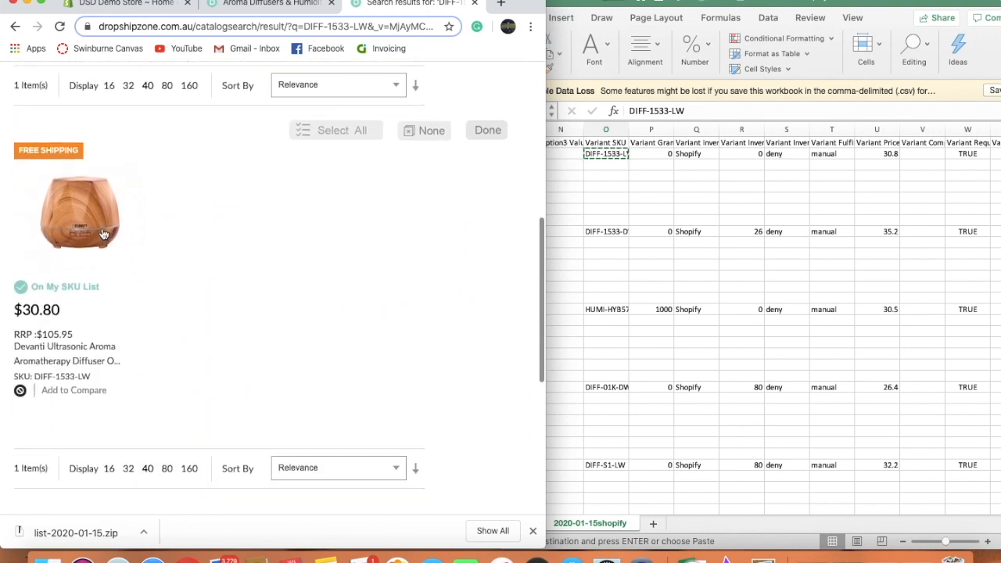
{"action": "mouse_move", "coordinate": [99, 235]}
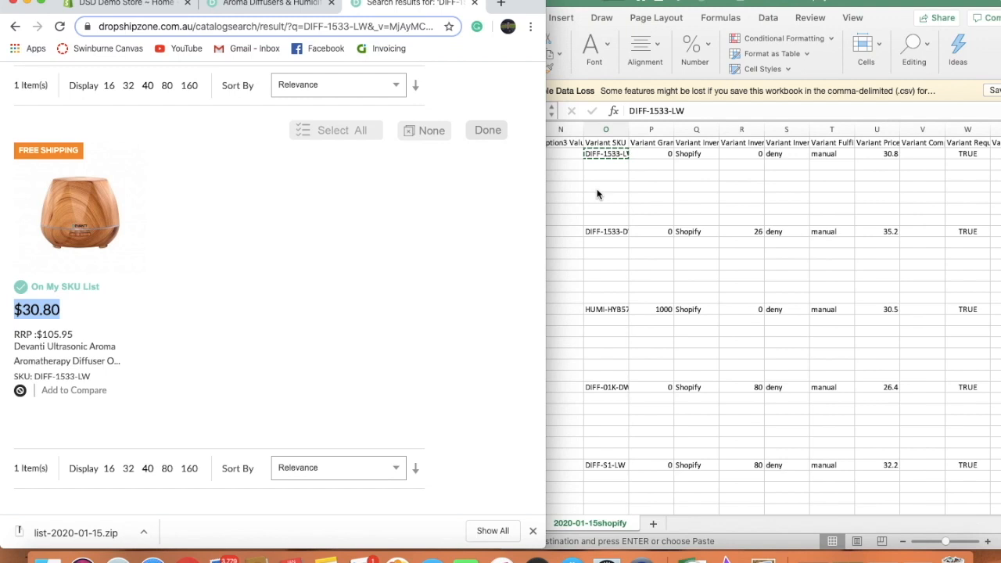
Step: Enter 105.95 as the first product's Variant Price in cell U2
{"action": "left_click", "coordinate": [876, 153]}
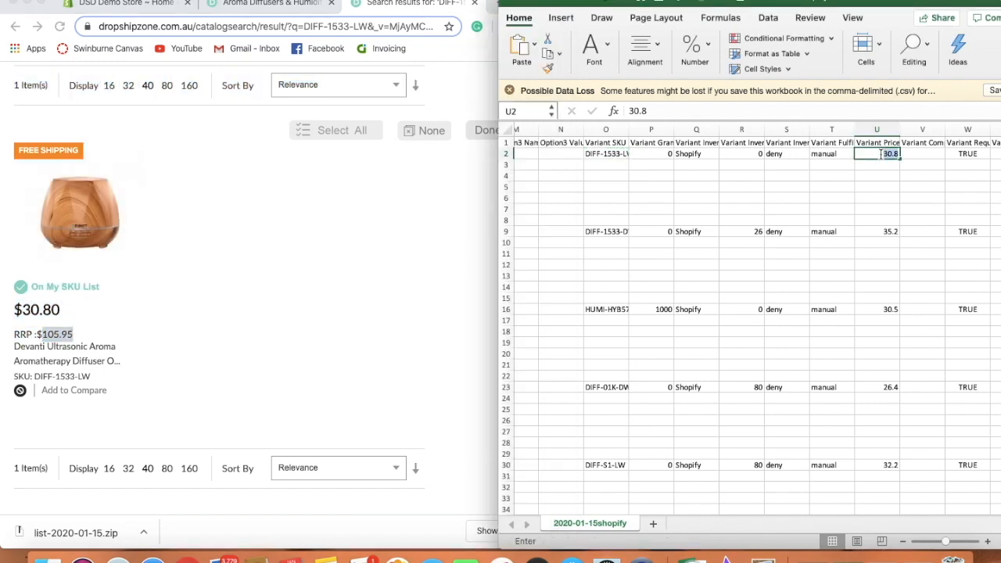
{"action": "type", "text": "105.95"}
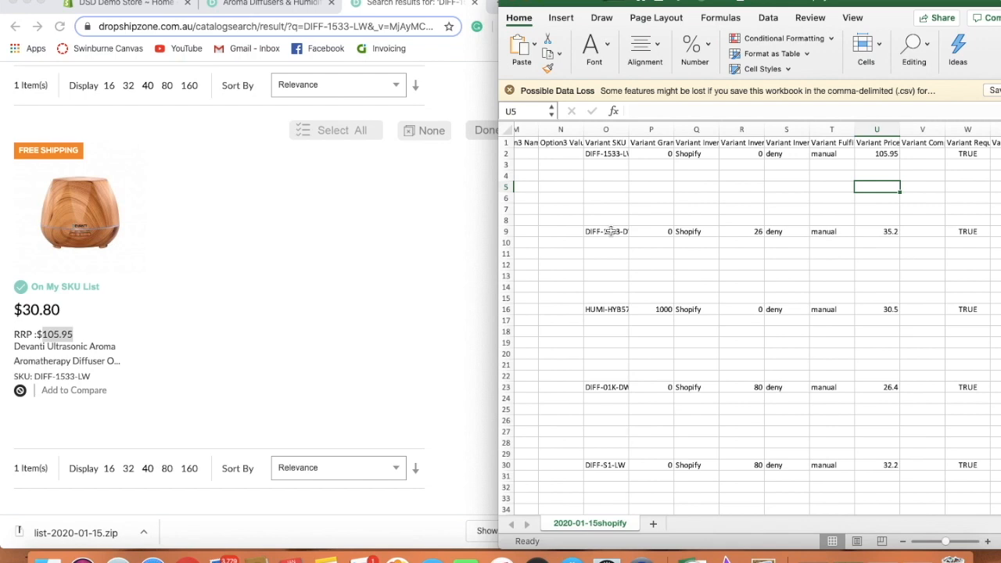
{"action": "left_click", "coordinate": [606, 231]}
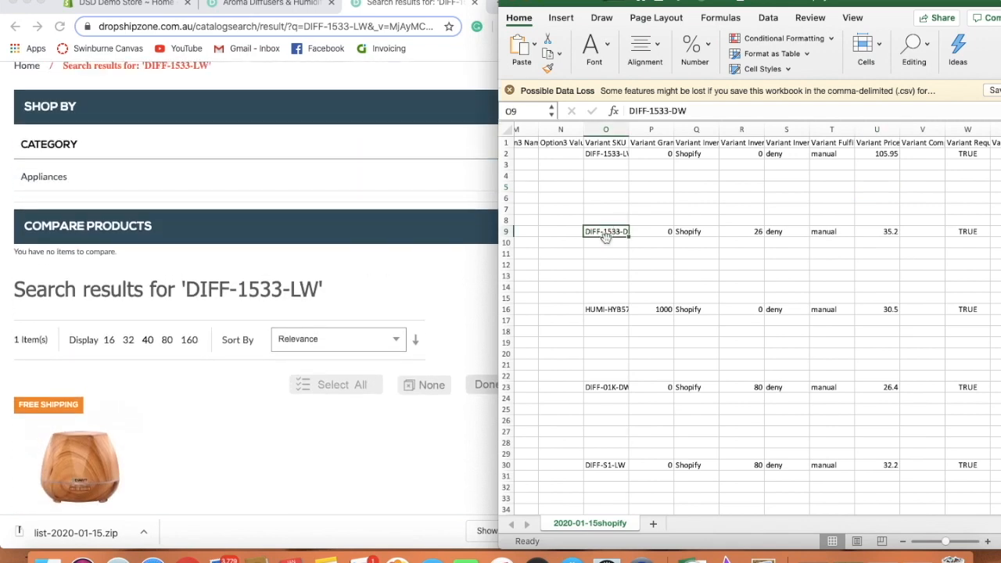
Step: Copy SKU DIFF-1533-DW and search Dropshipzone, showing $35.20 price and $105.95 RRP
{"action": "right_click", "coordinate": [606, 231]}
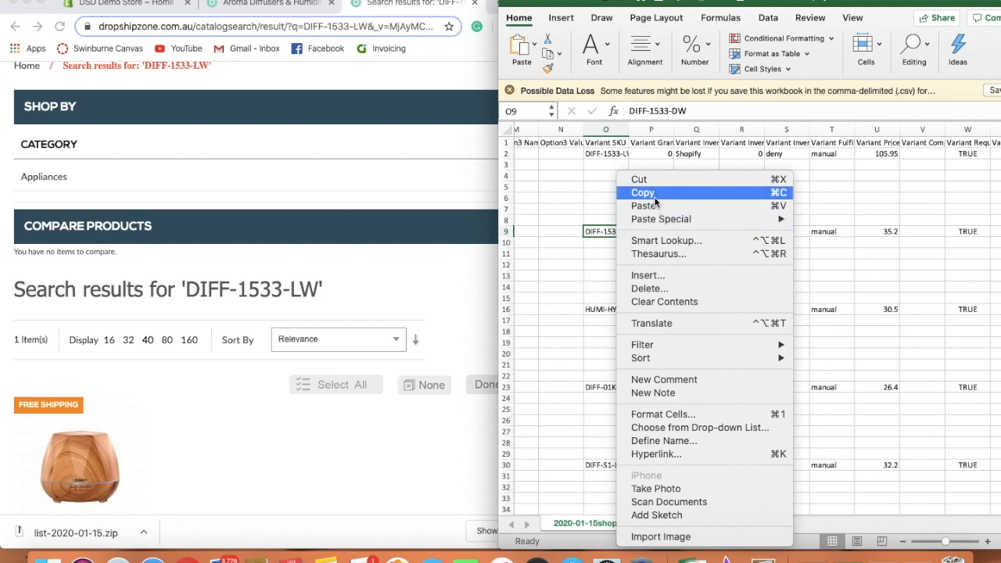
{"action": "left_click", "coordinate": [642, 193]}
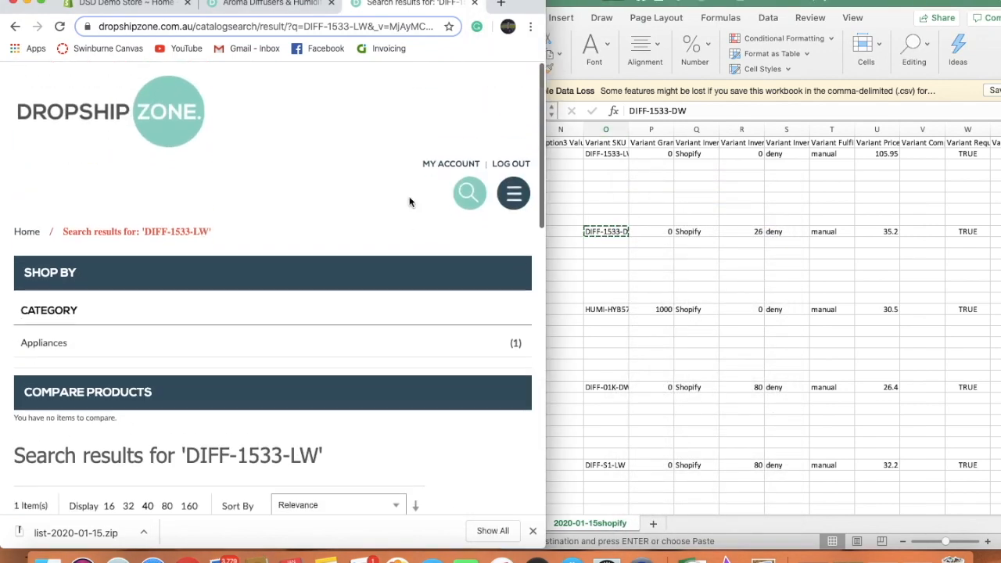
{"action": "left_click", "coordinate": [468, 194]}
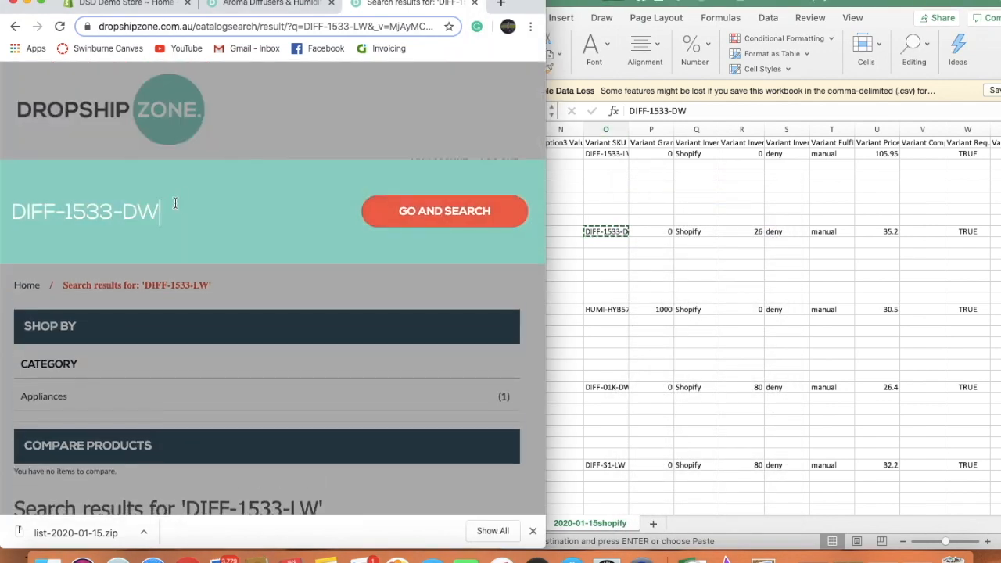
{"action": "left_click", "coordinate": [444, 211]}
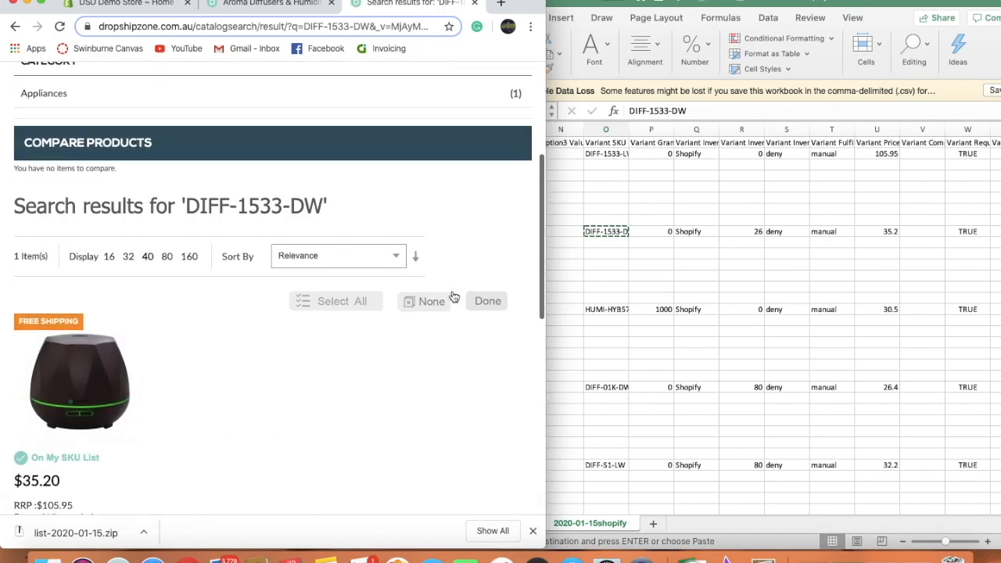
{"action": "scroll", "scroll_direction": "down", "scroll_amount": 3}
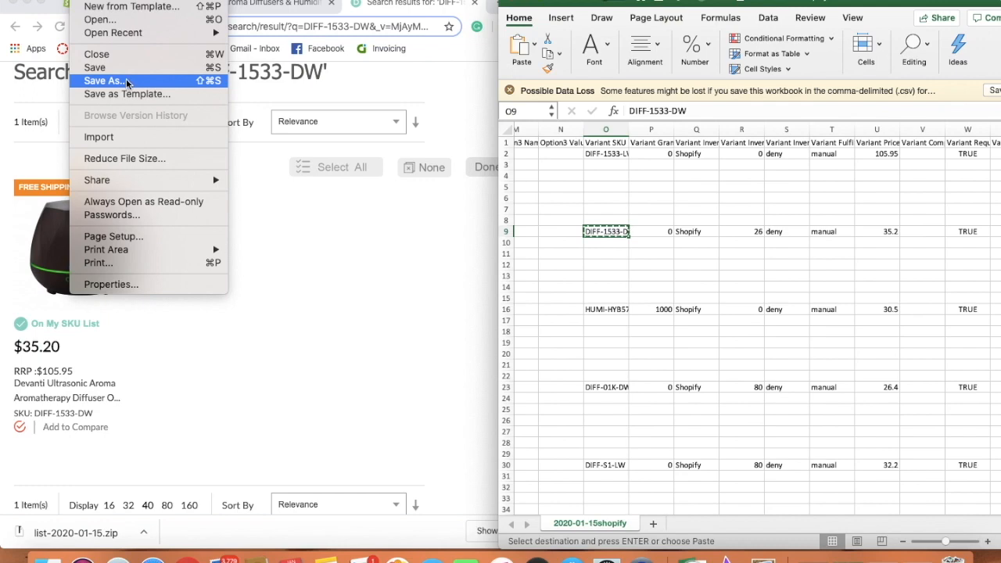
Step: Attempt saving the sheet as a Desktop CSV, ending cancelled with the DIFF-1533-DW result shown
{"action": "left_click", "coordinate": [348, 172]}
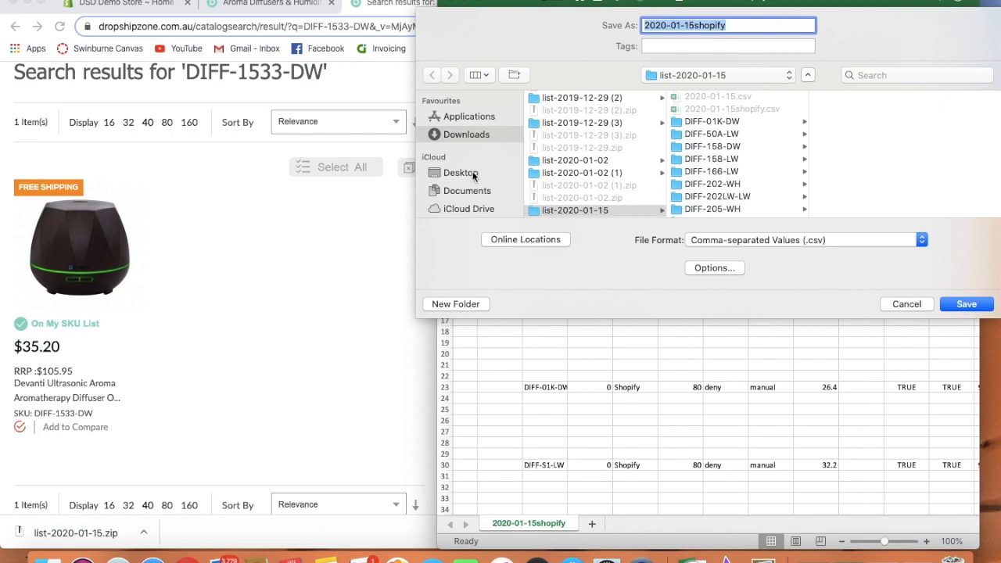
{"action": "left_click", "coordinate": [460, 172]}
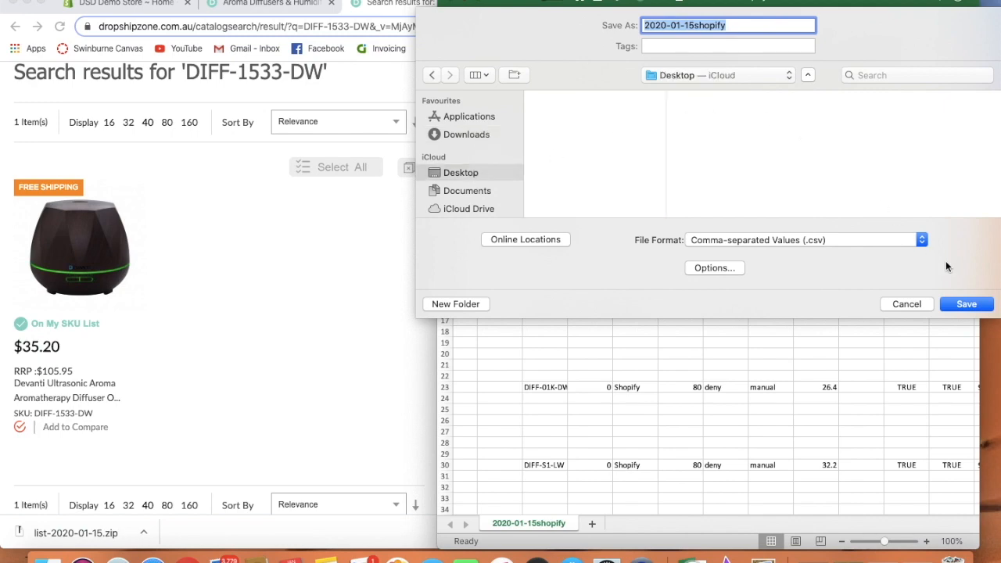
{"action": "left_click", "coordinate": [966, 304]}
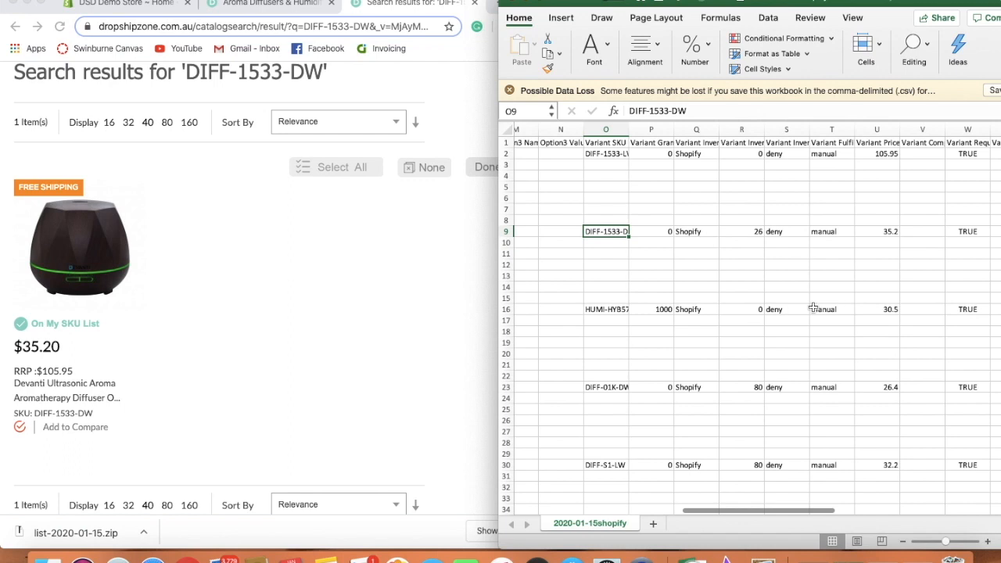
{"action": "left_click", "coordinate": [786, 275]}
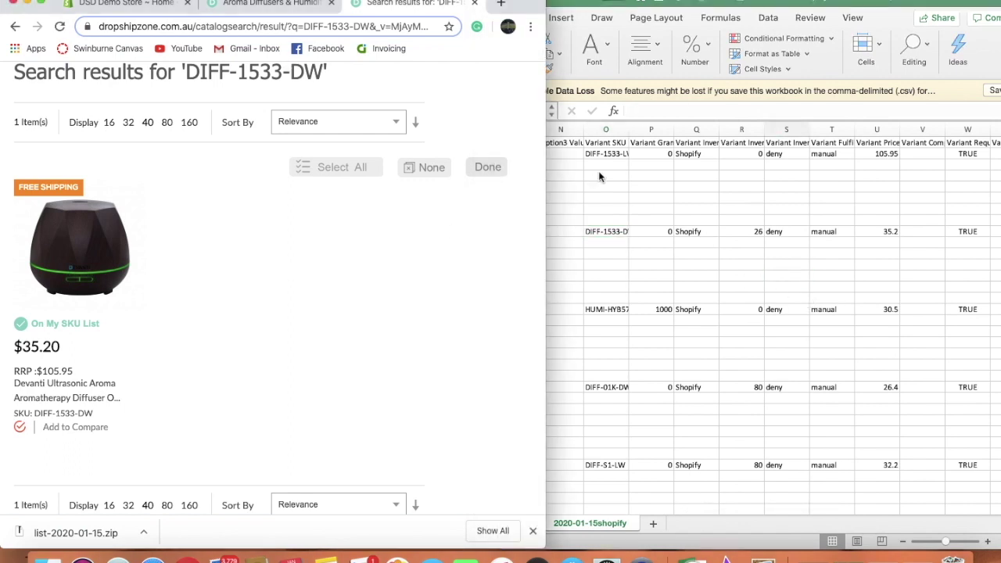
{"action": "scroll", "scroll_direction": "down", "scroll_amount": 3}
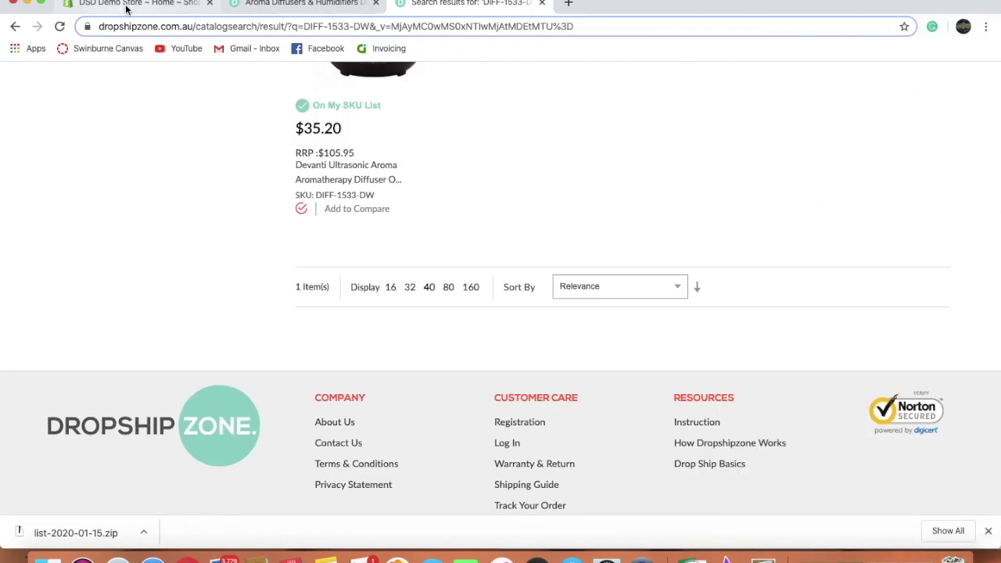
Step: In the Shopify admin Products page, bring up the Import products from CSV dialog
{"action": "left_click", "coordinate": [137, 3]}
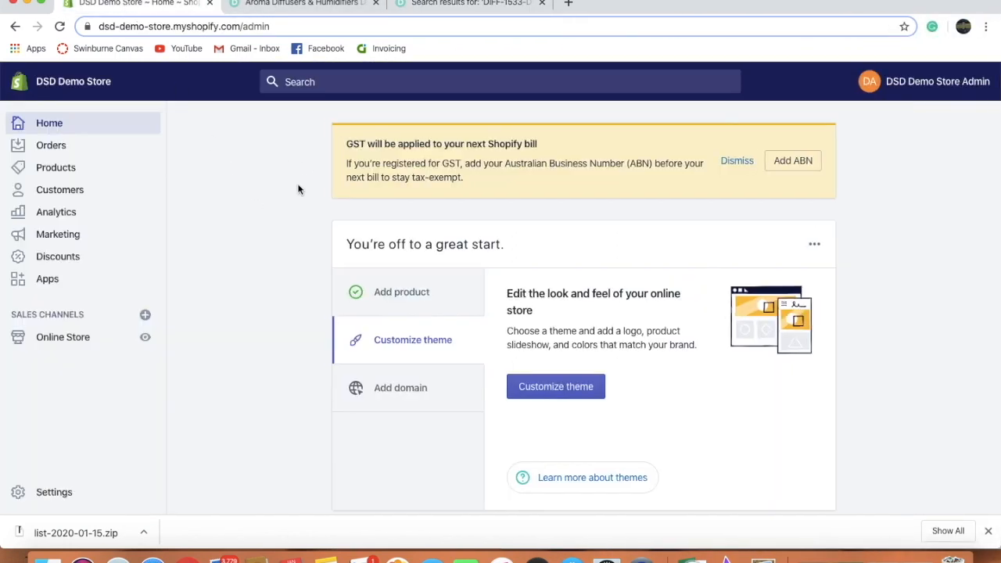
{"action": "mouse_move", "coordinate": [55, 167]}
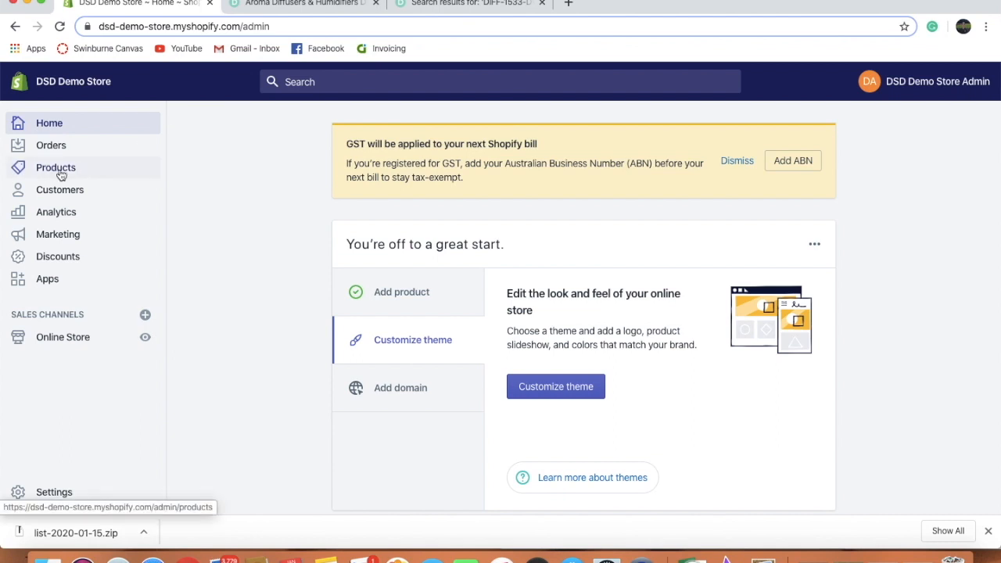
{"action": "left_click", "coordinate": [56, 168]}
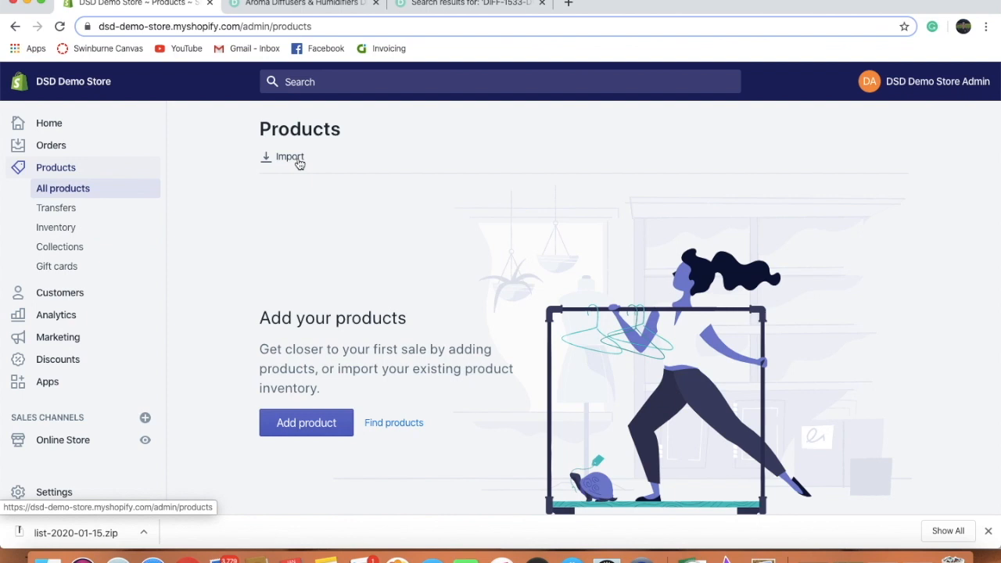
{"action": "left_click", "coordinate": [290, 156]}
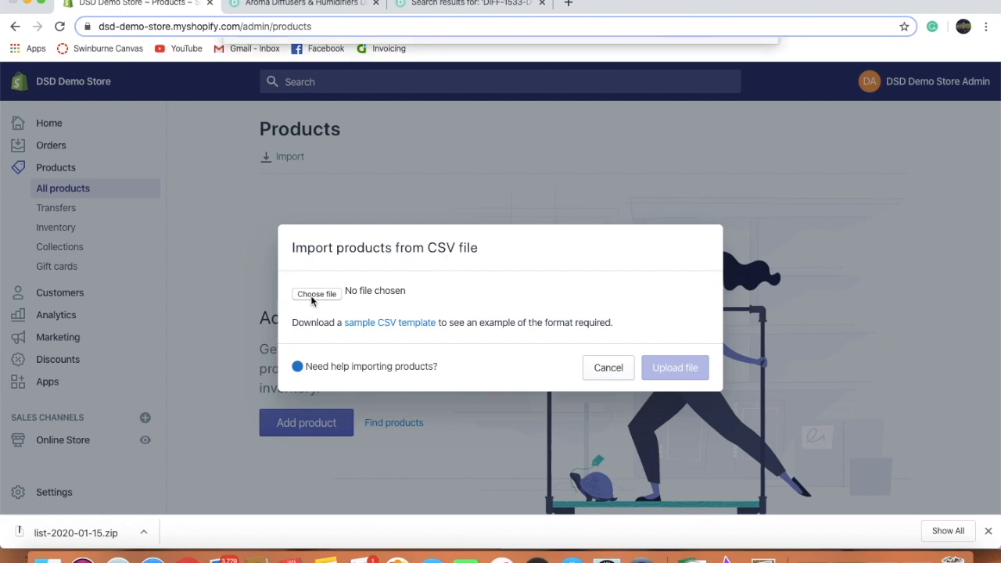
Step: Upload 2020-01-15shopify.csv from the Desktop to preview 42 products and 280 images
{"action": "left_click", "coordinate": [316, 293]}
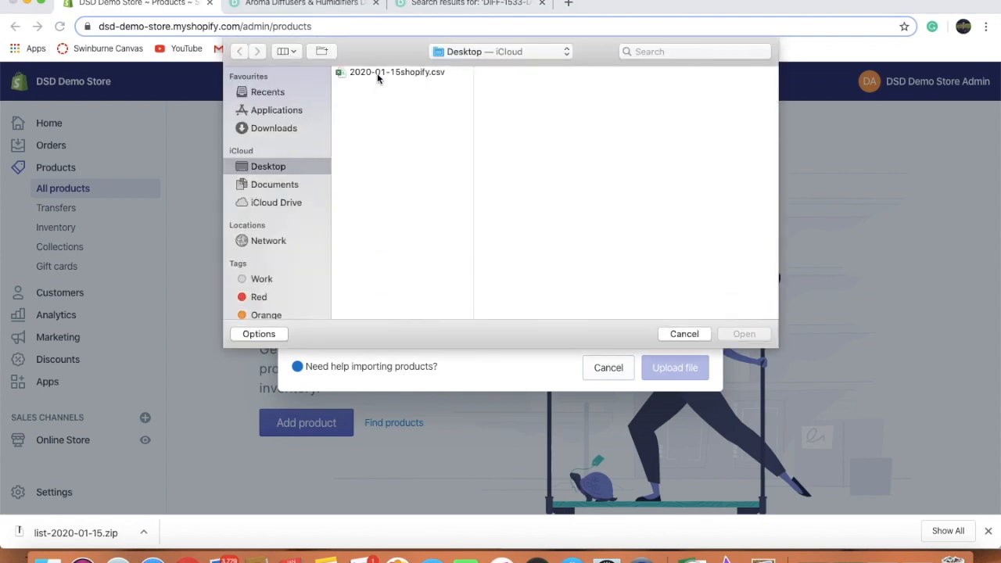
{"action": "left_click", "coordinate": [397, 72]}
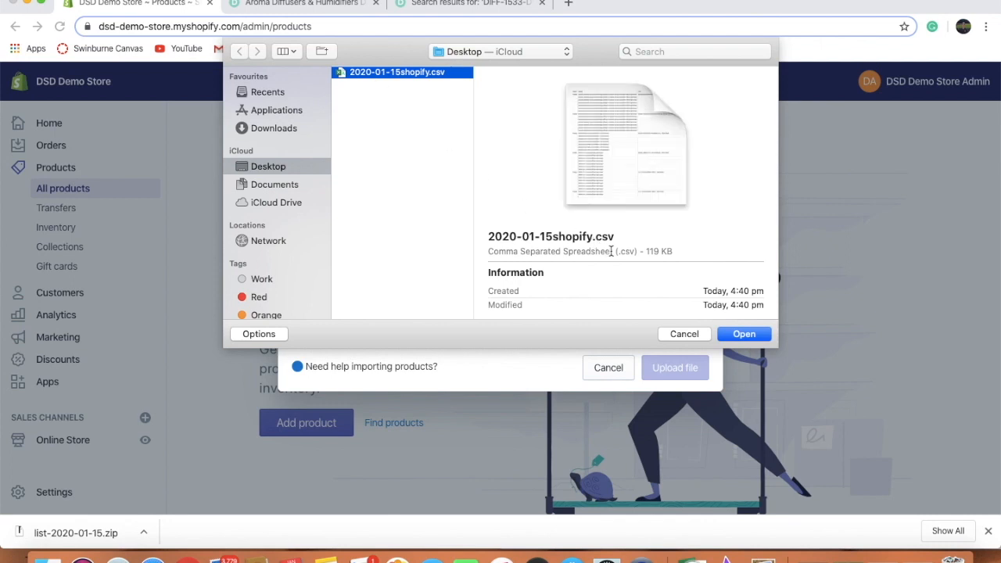
{"action": "left_click", "coordinate": [744, 334]}
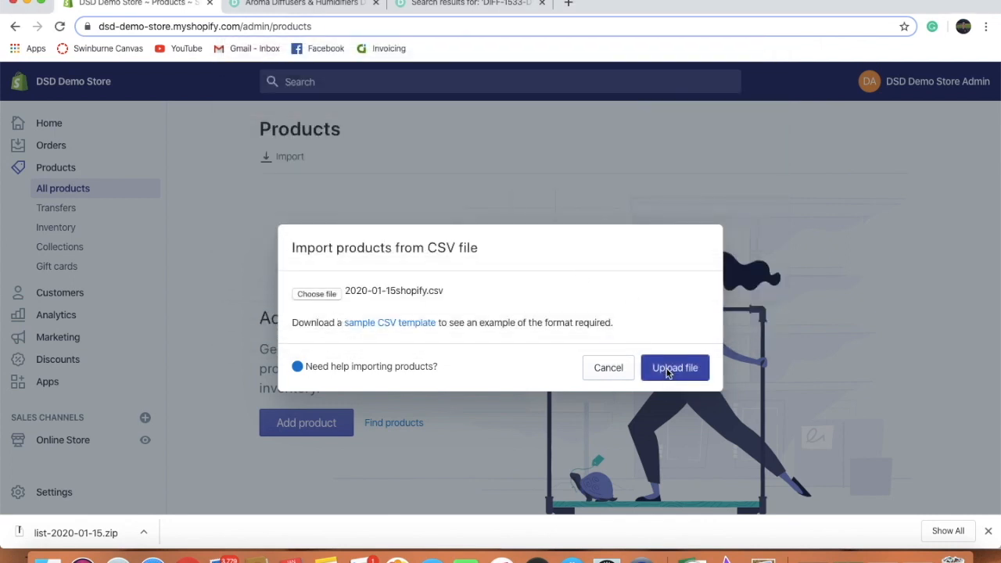
{"action": "left_click", "coordinate": [674, 367]}
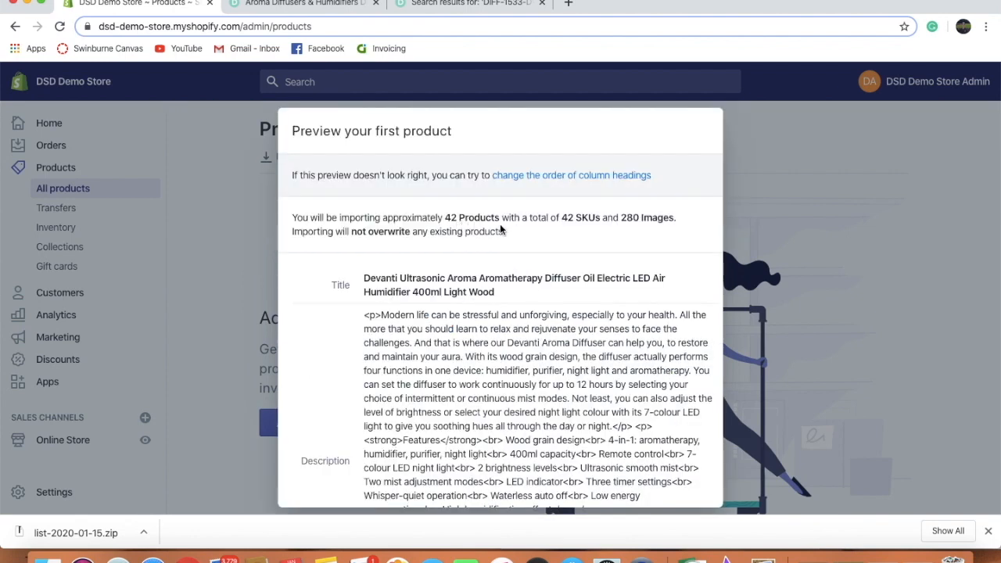
Step: Start importing the 42 products and close the Import in Progress notice
{"action": "scroll", "scroll_direction": "down", "scroll_amount": 3}
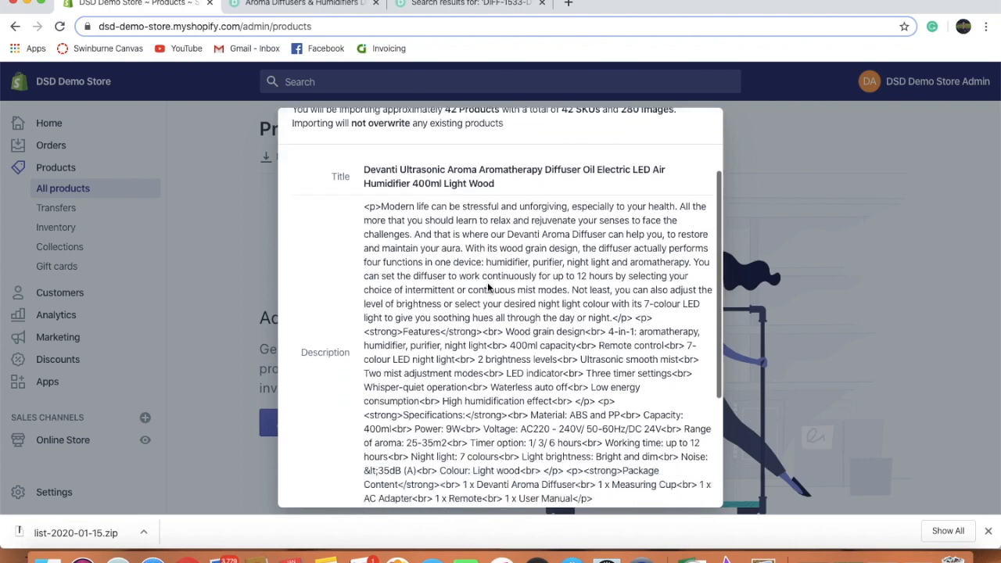
{"action": "scroll", "scroll_direction": "down", "scroll_amount": 3}
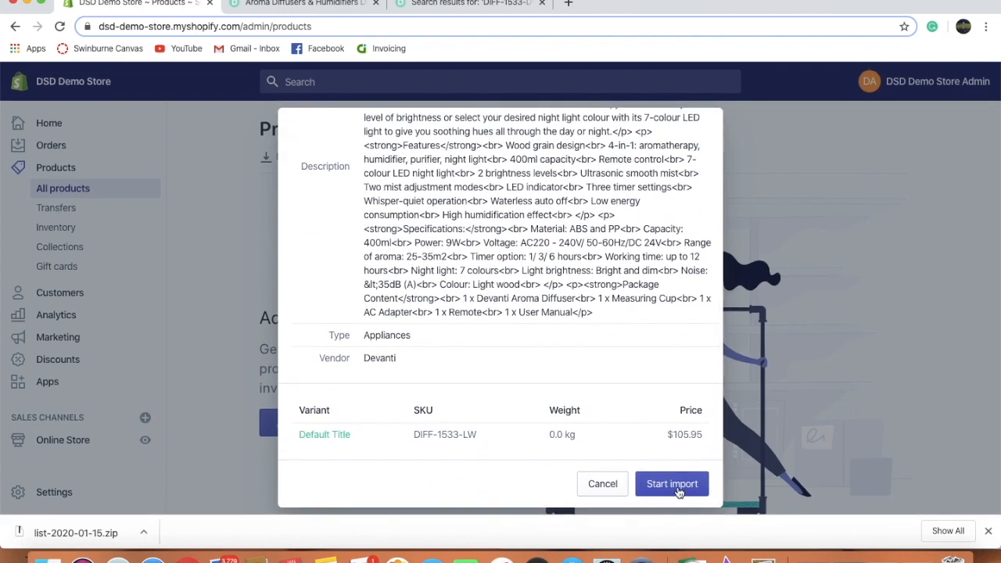
{"action": "left_click", "coordinate": [671, 484]}
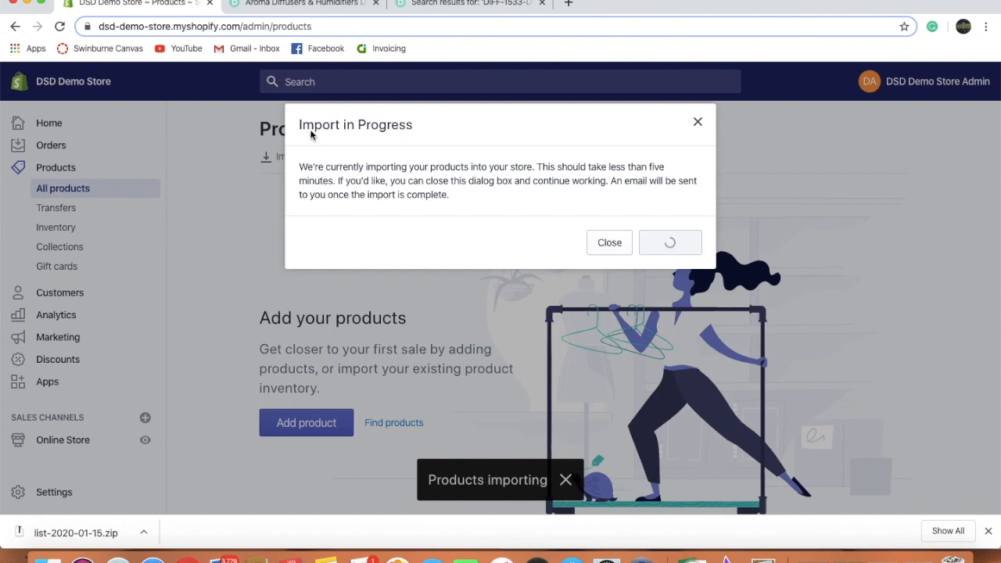
{"action": "left_click", "coordinate": [608, 242]}
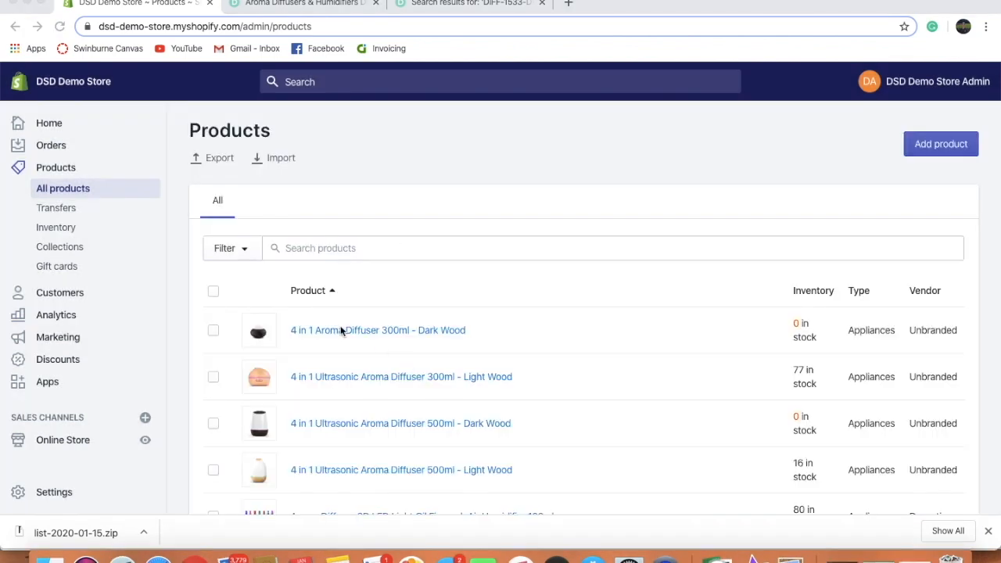
Step: Scroll down the All products list to find the 4 in 1 Aroma Diffuser 300ml - Dark Wood
{"action": "scroll", "scroll_direction": "down", "scroll_amount": 3}
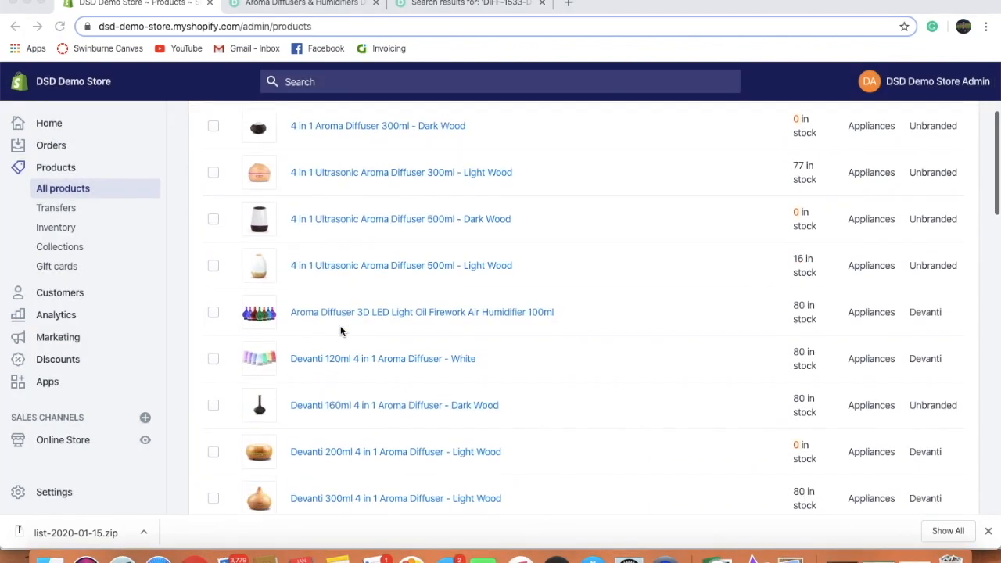
{"action": "scroll", "scroll_direction": "down", "scroll_amount": 3}
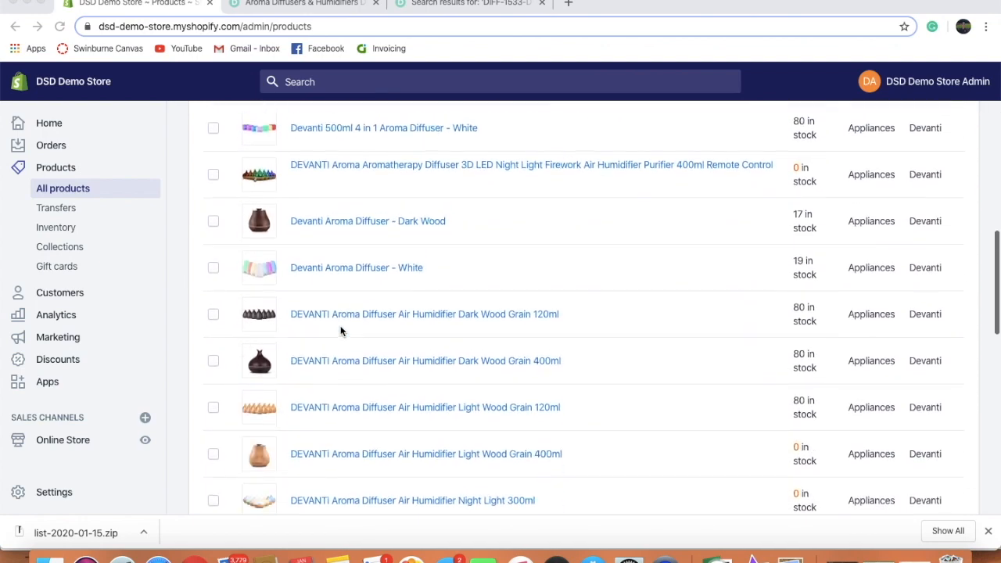
{"action": "scroll", "scroll_direction": "down", "scroll_amount": 3}
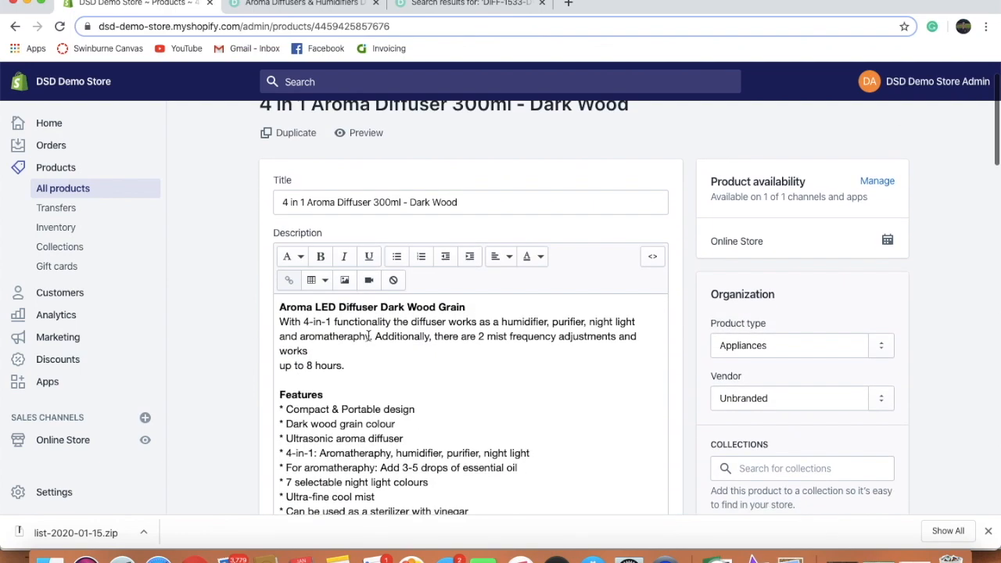
{"action": "scroll", "scroll_direction": "down", "scroll_amount": 3}
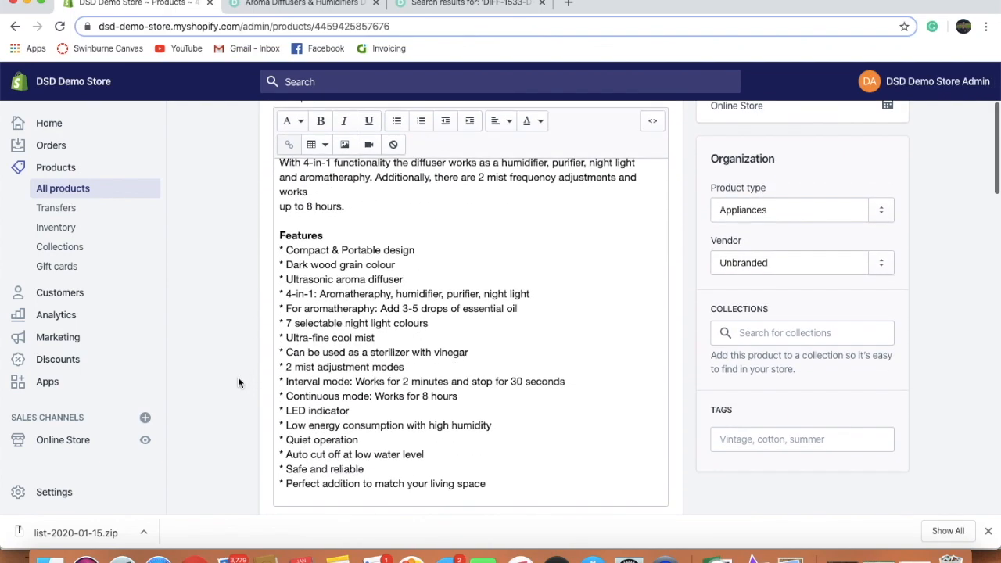
{"action": "scroll", "scroll_direction": "down", "scroll_amount": 3}
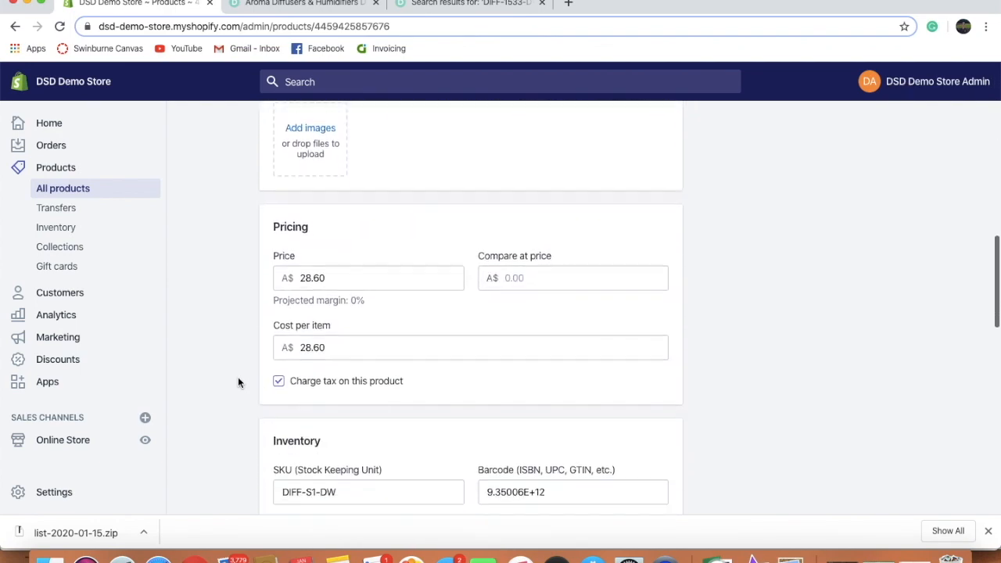
{"action": "scroll", "scroll_direction": "down", "scroll_amount": 3}
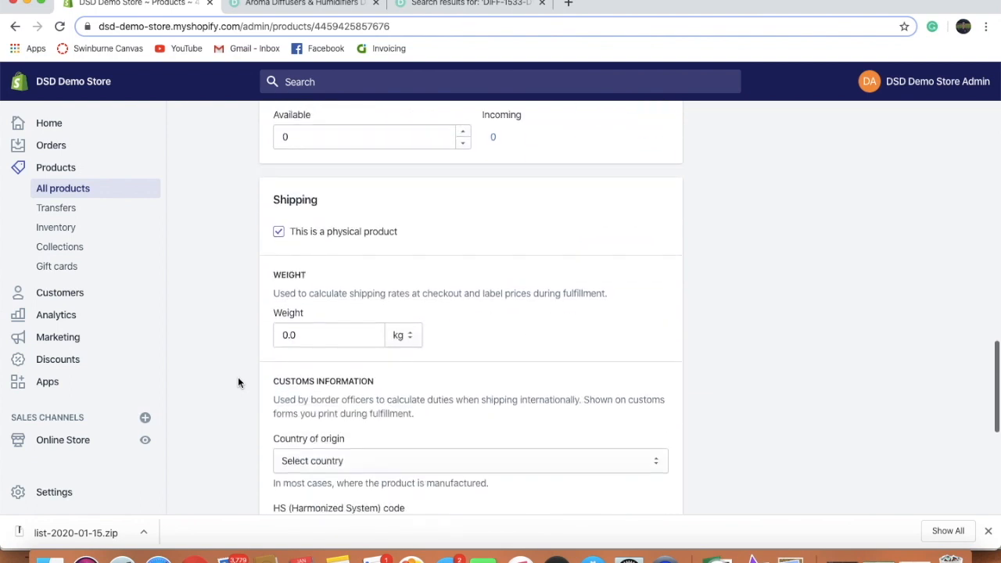